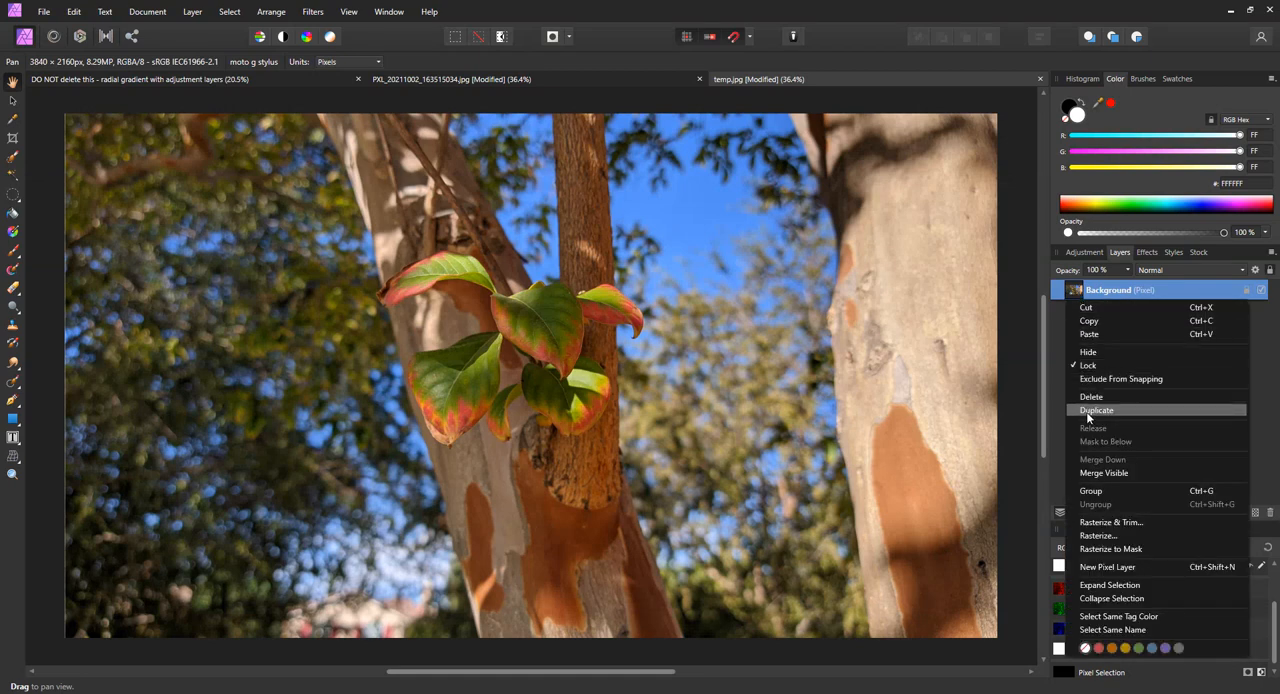
# Step: Duplicate the locked Background layer to get an unlocked copy above the original
pyautogui.click(1096, 410)
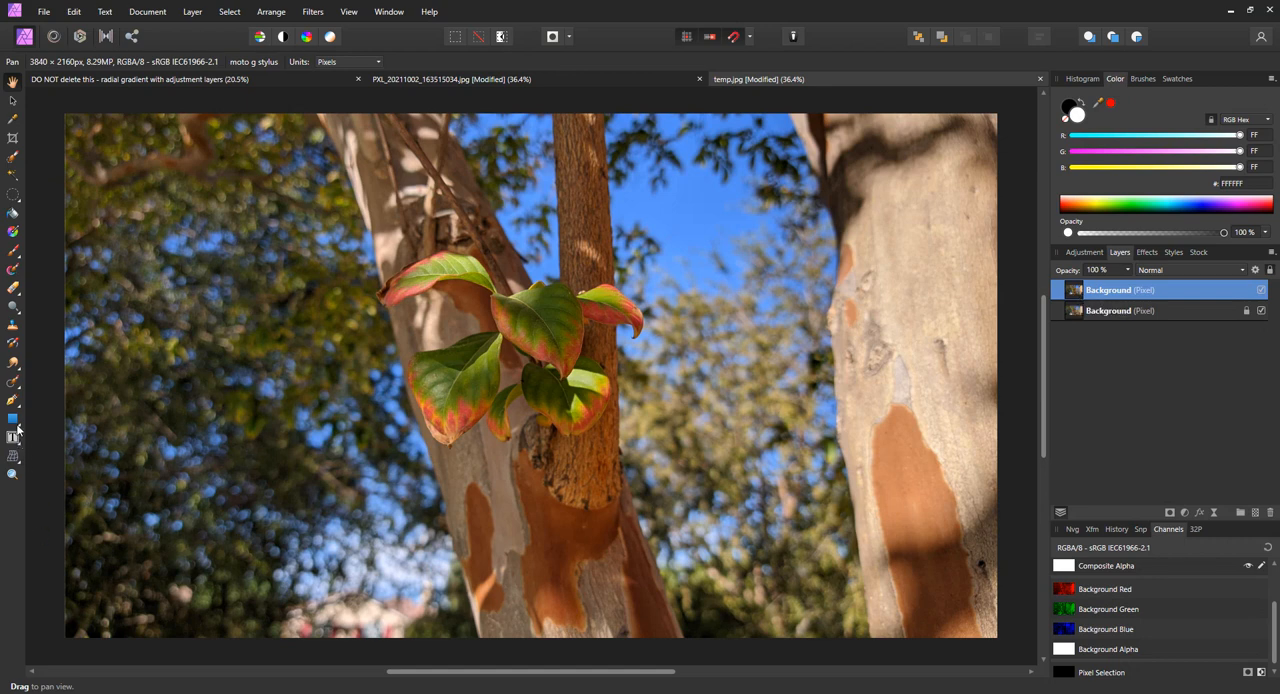
pyautogui.moveTo(14, 435)
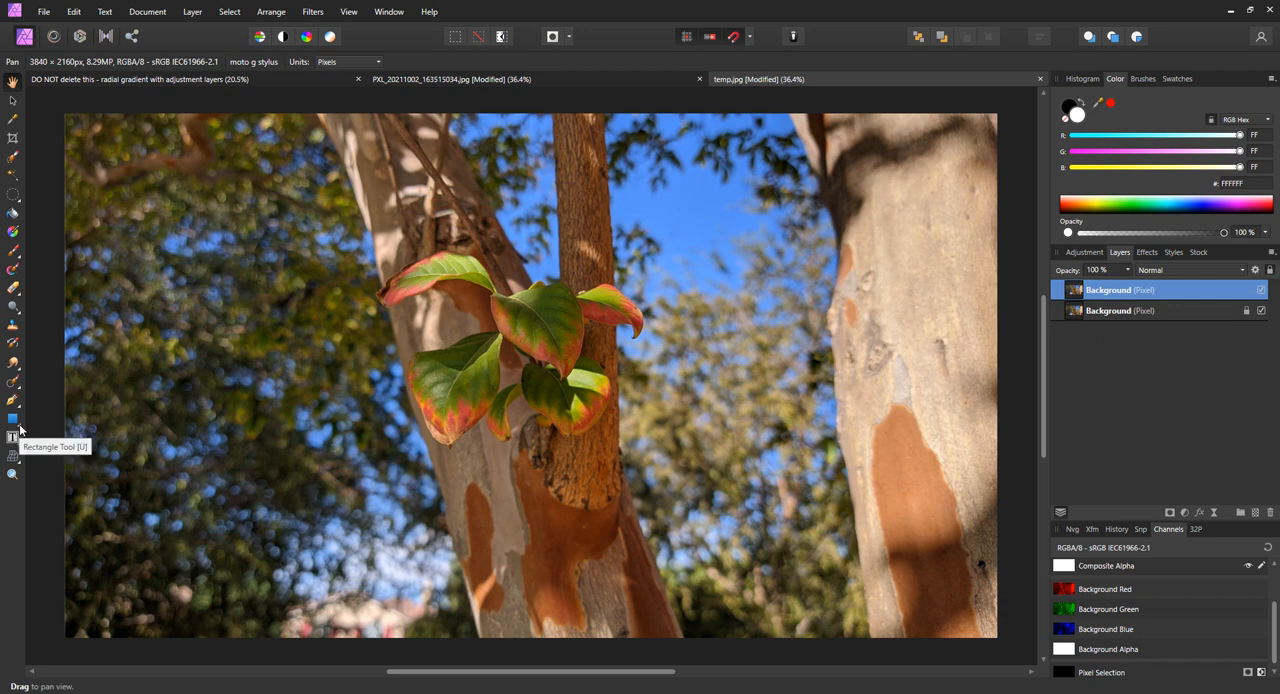
# Step: Draw a white rectangle spanning the photo from top-left to bottom-right corner
pyautogui.click(13, 418)
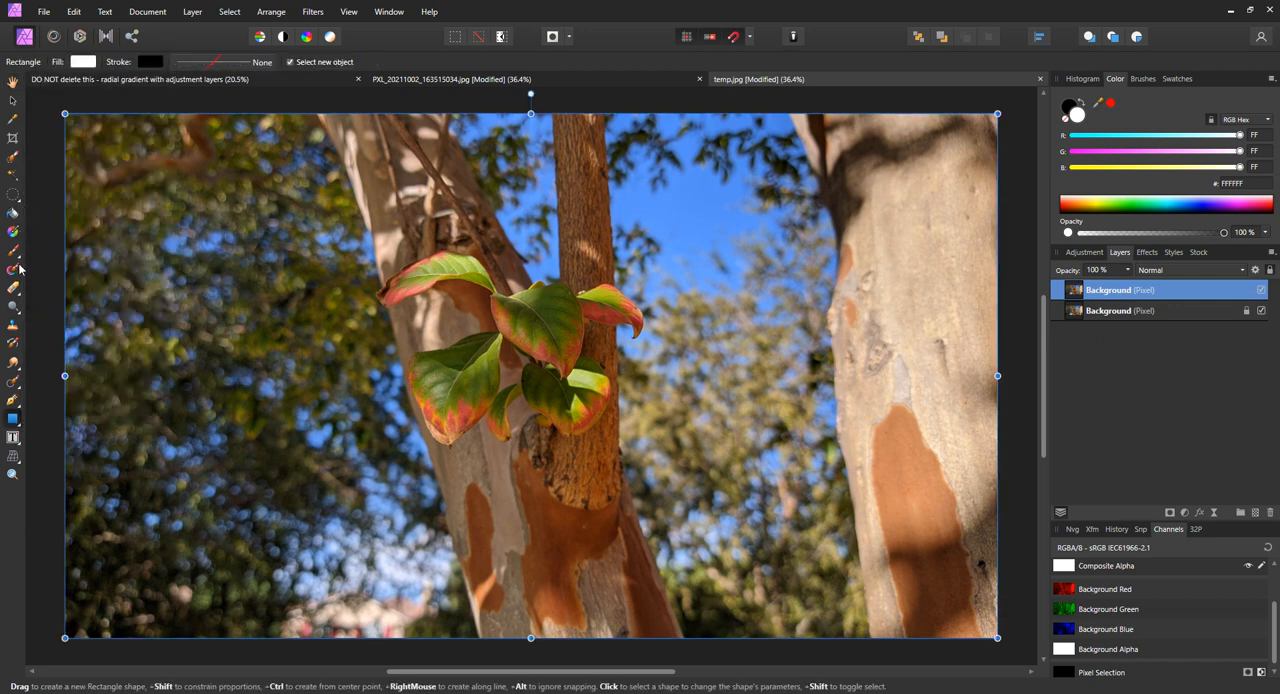
pyautogui.moveTo(45, 237)
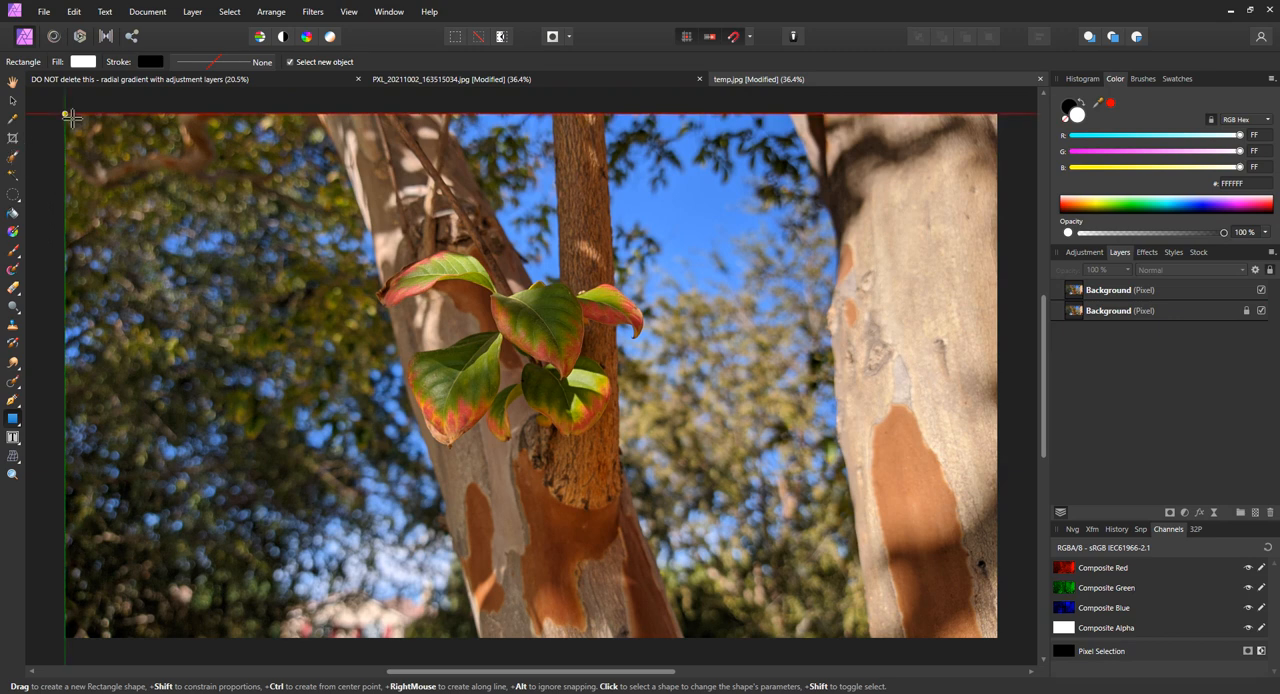
pyautogui.moveTo(66, 114); pyautogui.dragTo(815, 506)
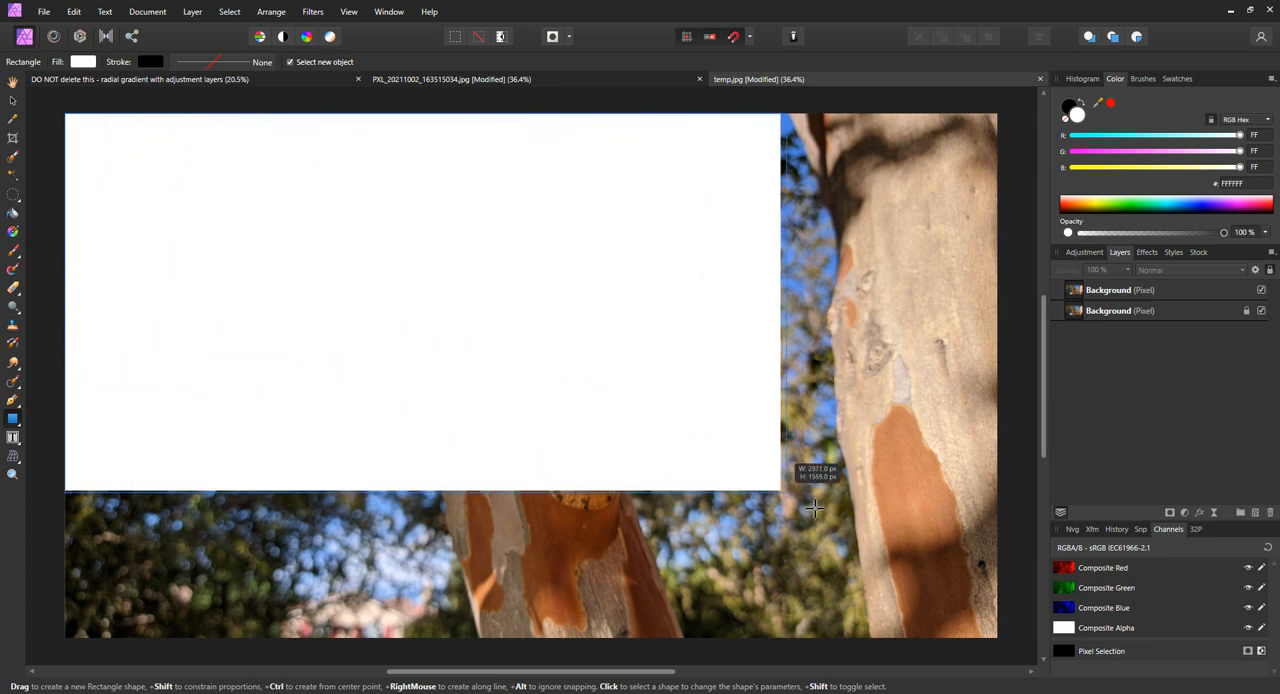
pyautogui.moveTo(815, 508); pyautogui.dragTo(990, 640)
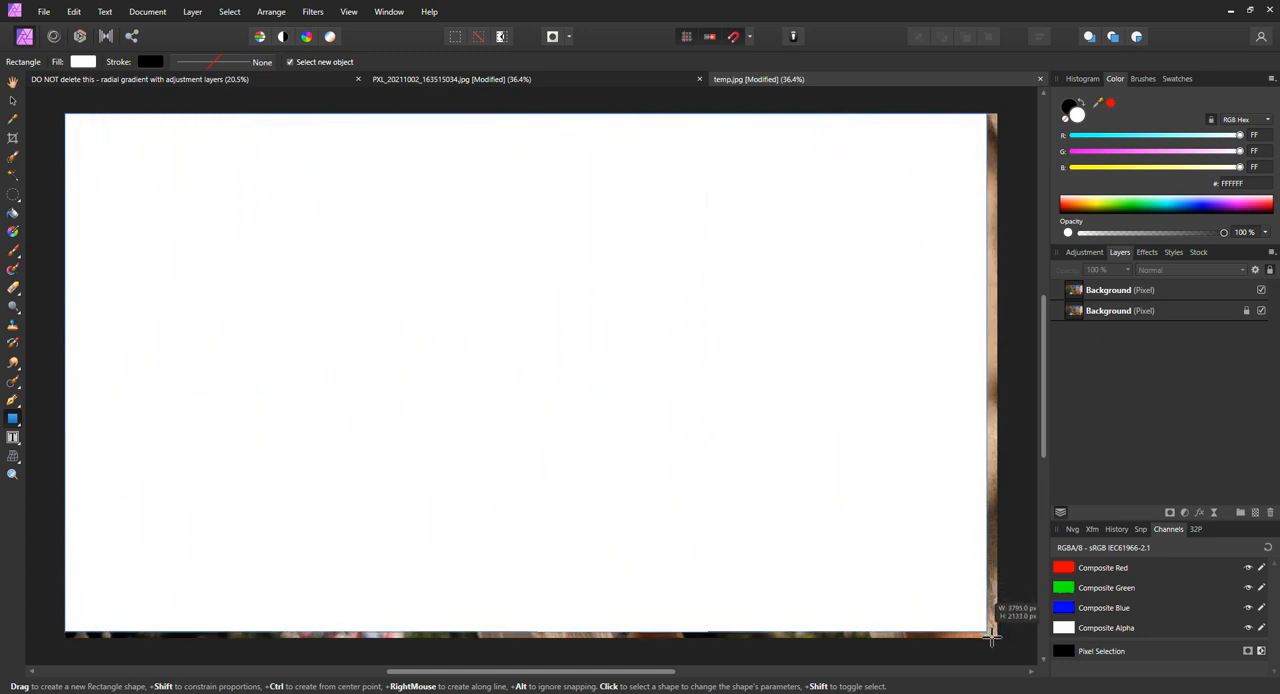
pyautogui.moveTo(65, 113); pyautogui.dragTo(997, 637)
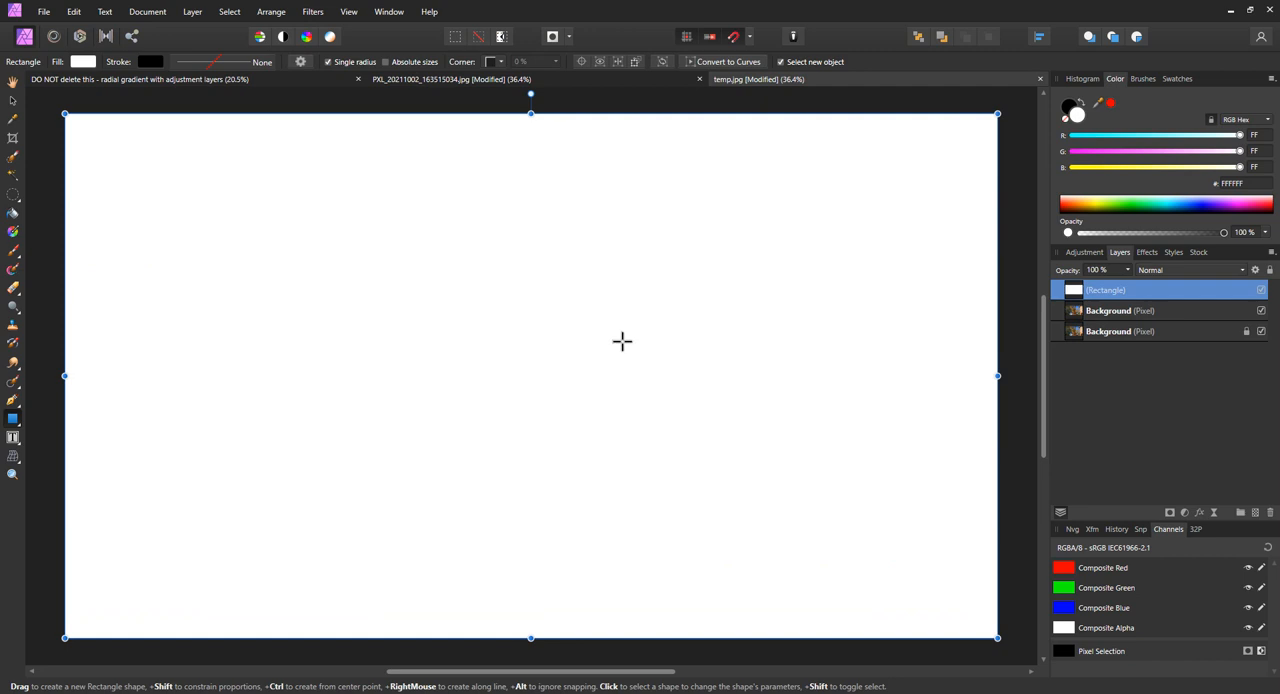
pyautogui.moveTo(588, 327)
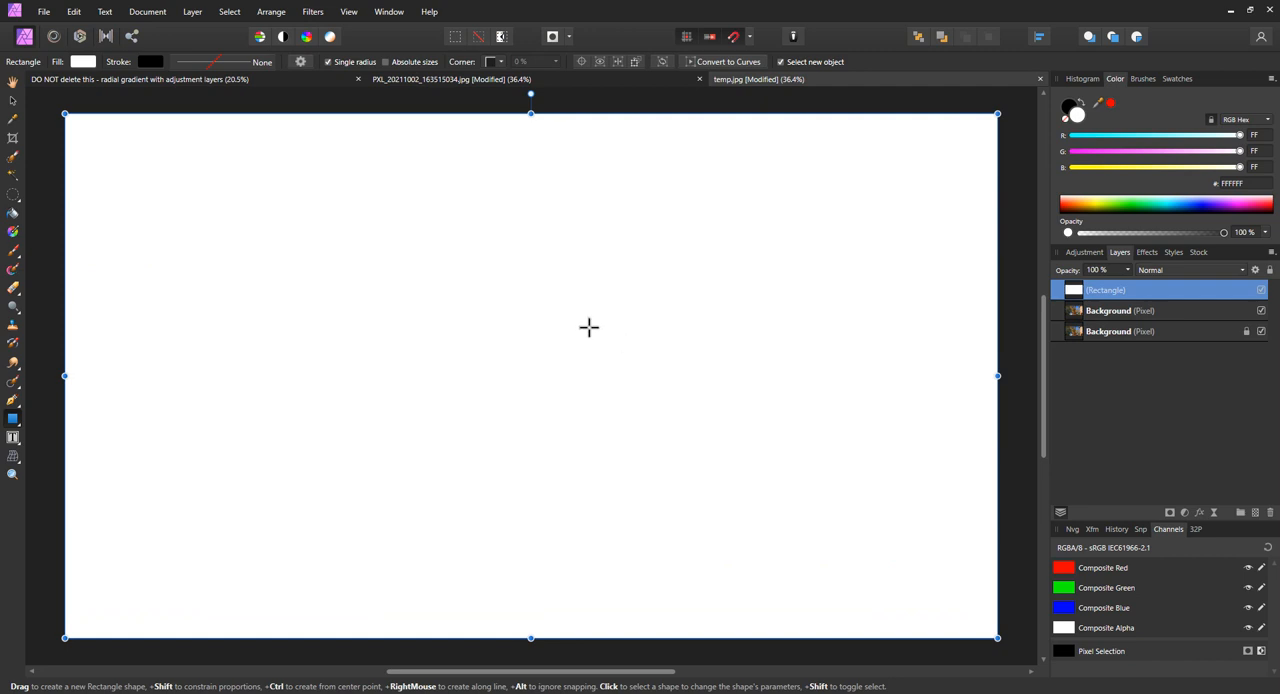
pyautogui.moveTo(37, 238)
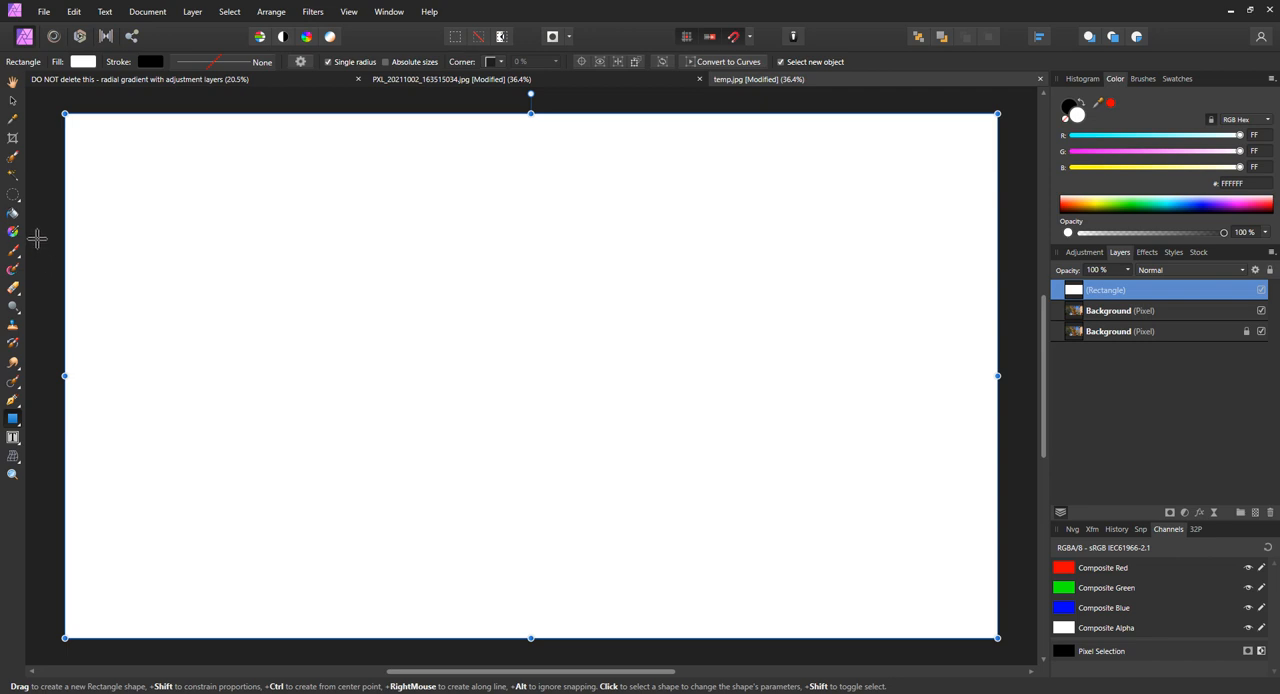
pyautogui.moveTo(13, 231)
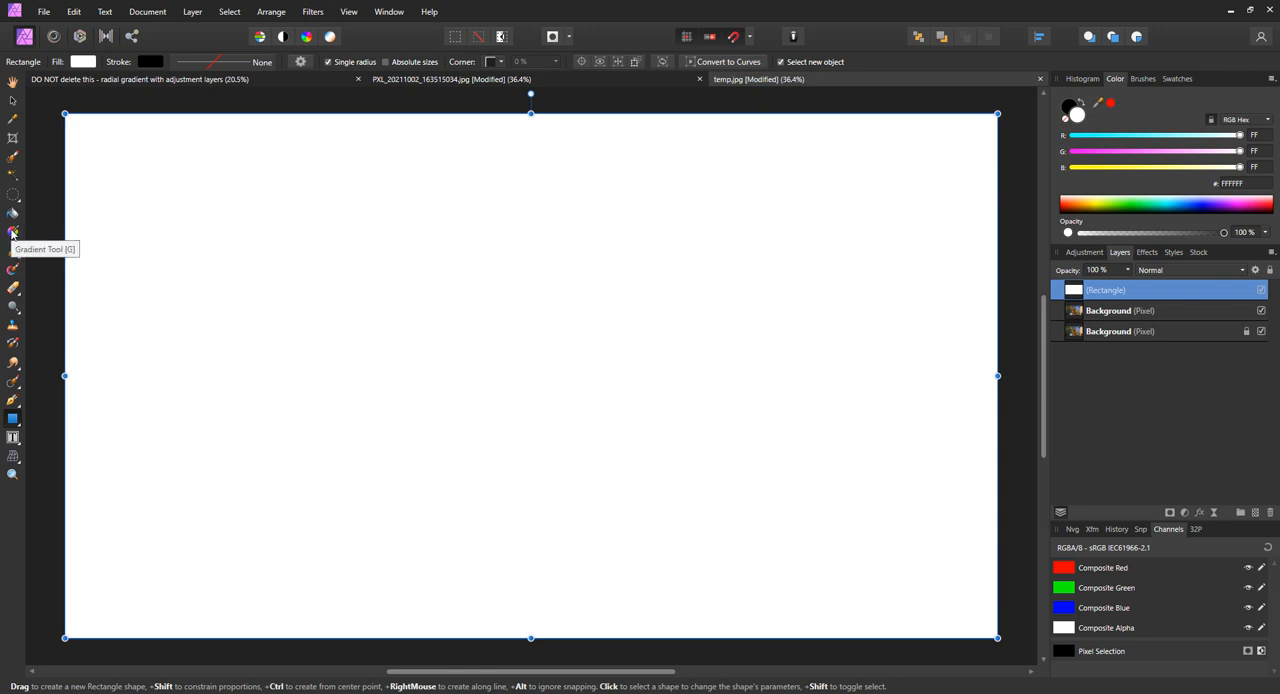
# Step: Drag a gradient outward from the rectangle's centre and set its type to Radial
pyautogui.click(13, 231)
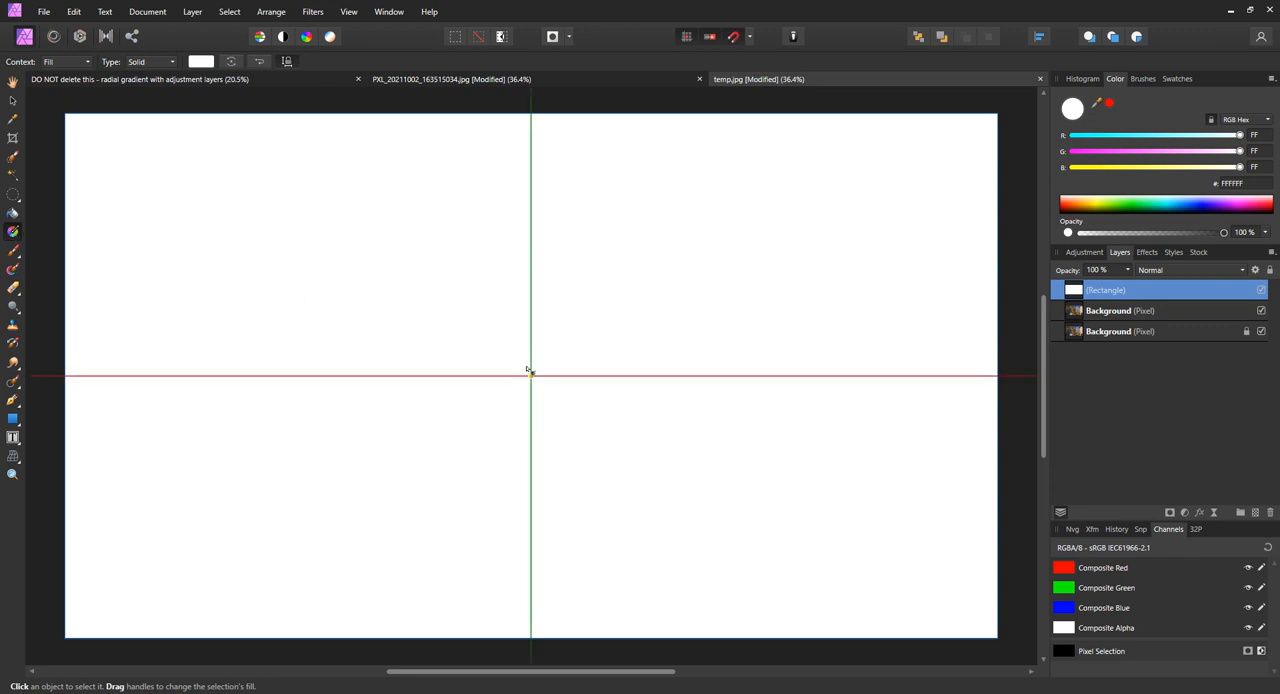
pyautogui.moveTo(531, 375); pyautogui.dragTo(687, 375)
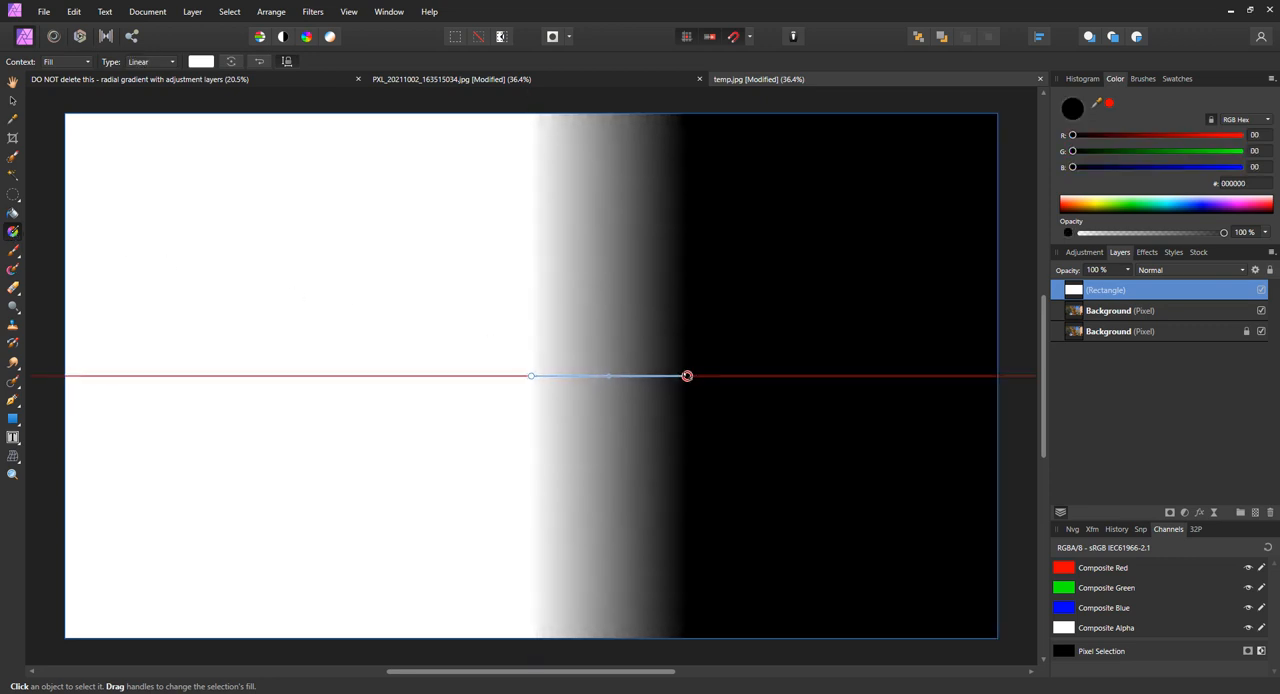
pyautogui.moveTo(687, 376); pyautogui.dragTo(763, 376)
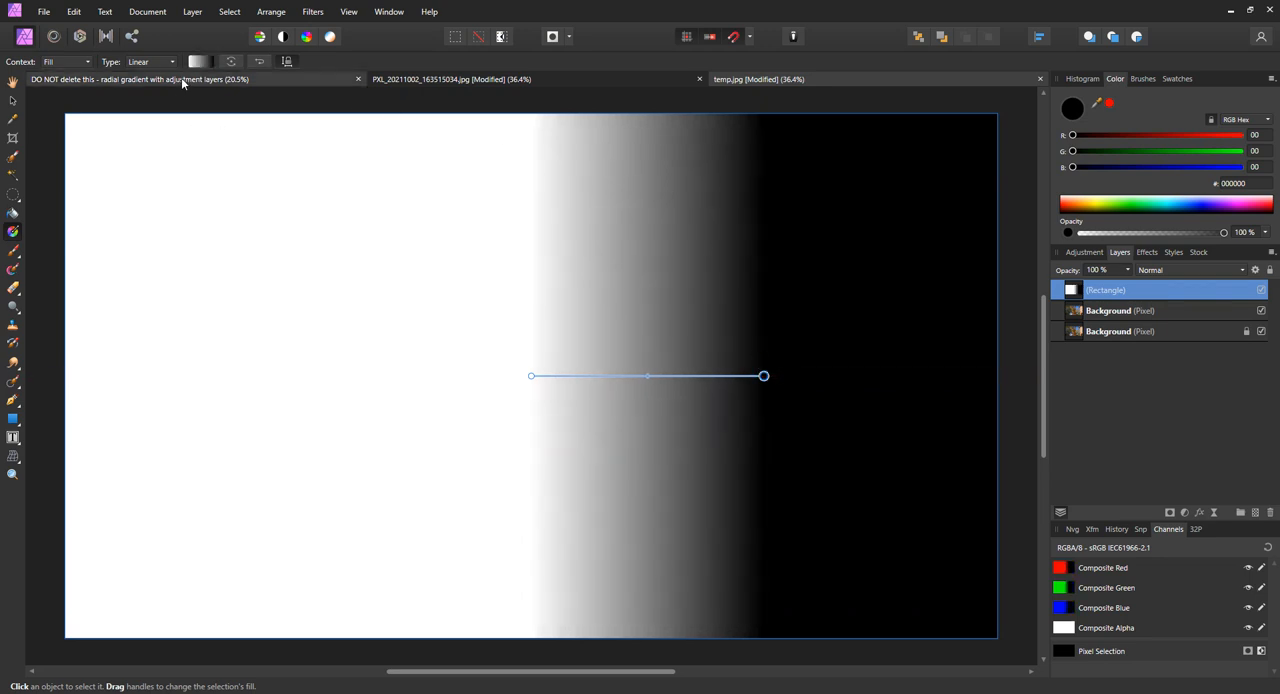
pyautogui.click(152, 61)
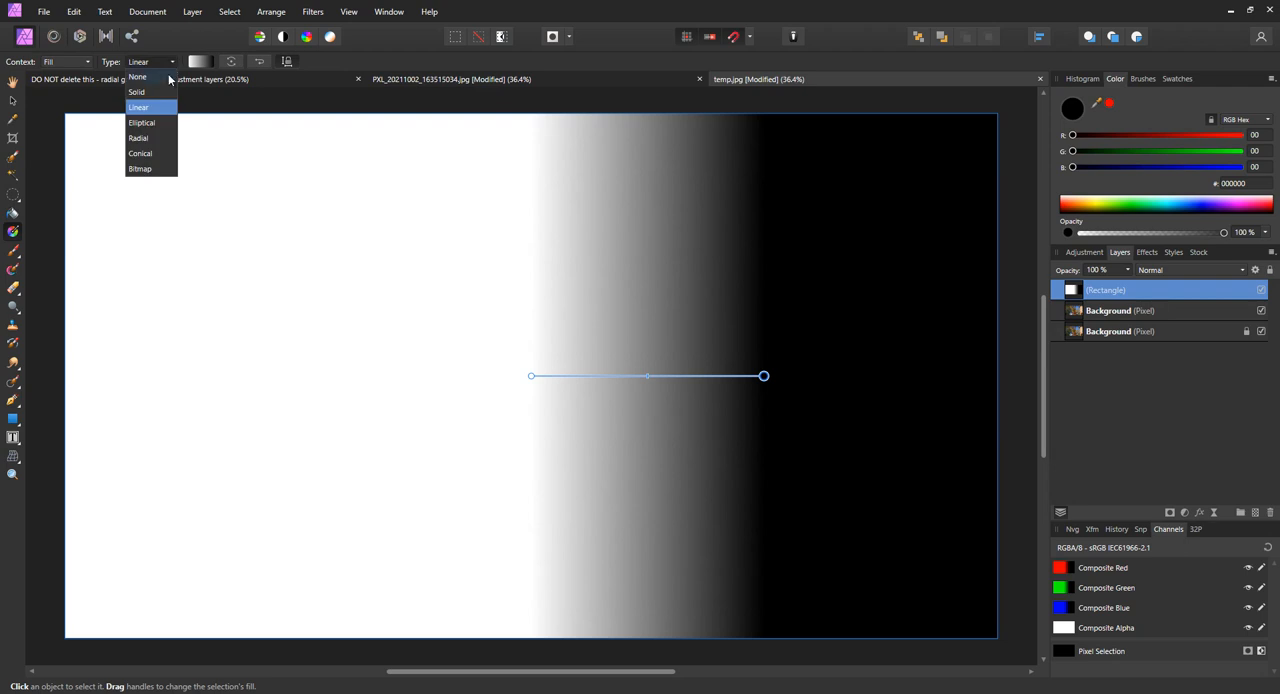
pyautogui.click(138, 138)
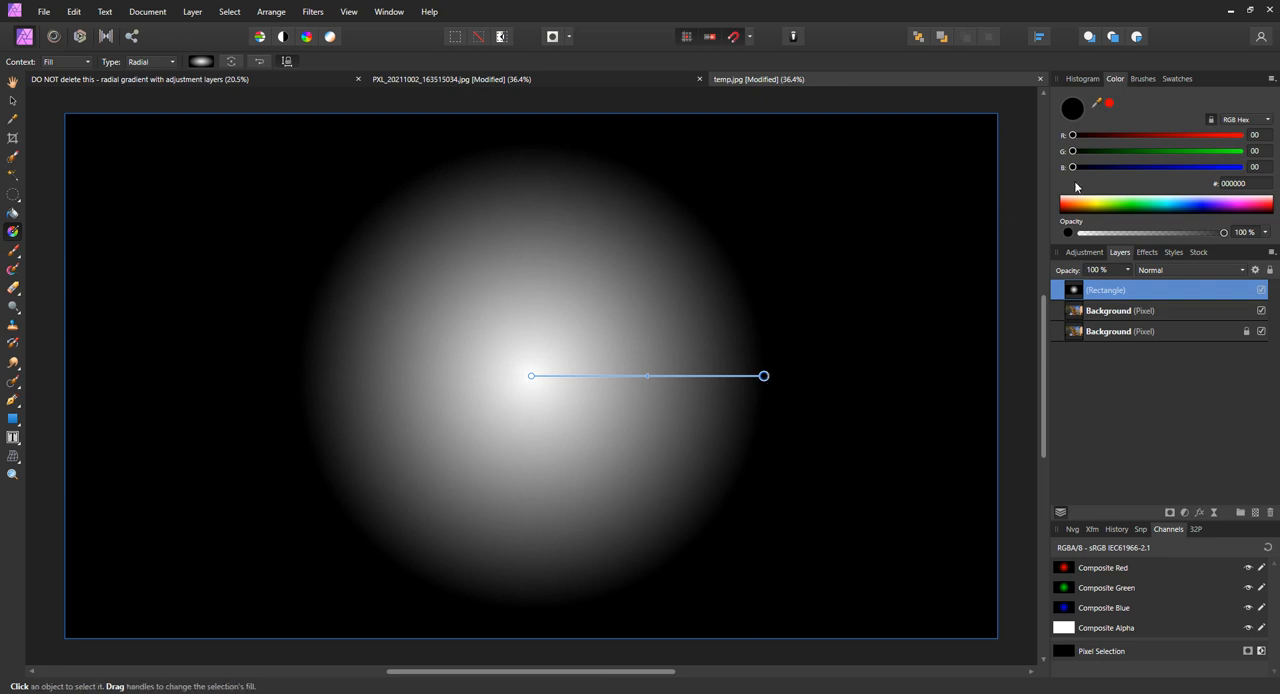
pyautogui.moveTo(1196, 221)
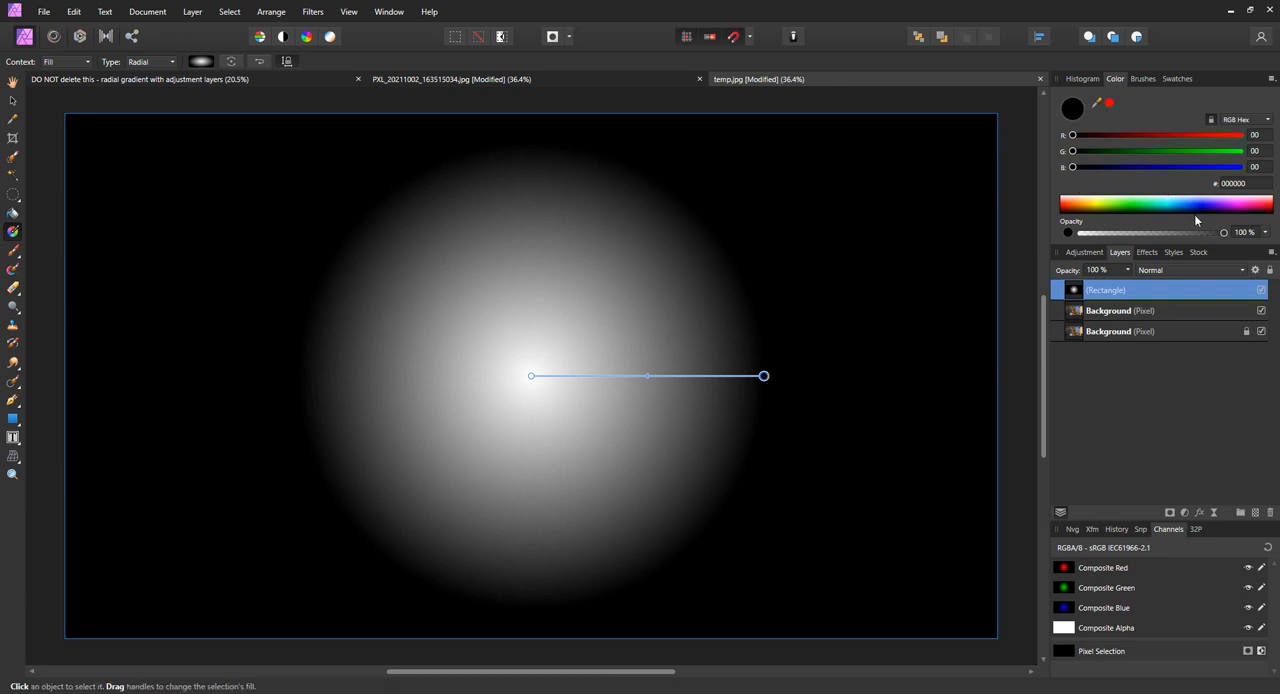
pyautogui.moveTo(1245, 240)
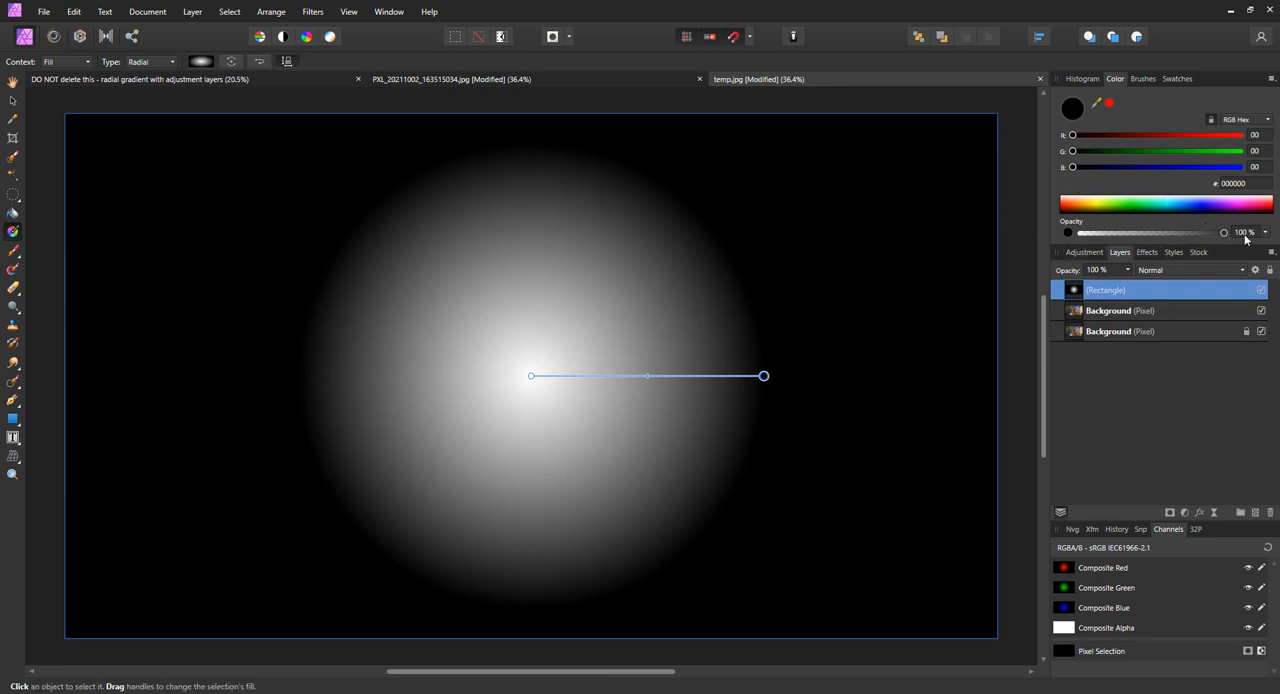
# Step: Set the gradient's outer black stop to 0% opacity so the photo shows through
pyautogui.moveTo(1224, 232); pyautogui.dragTo(1213, 232)
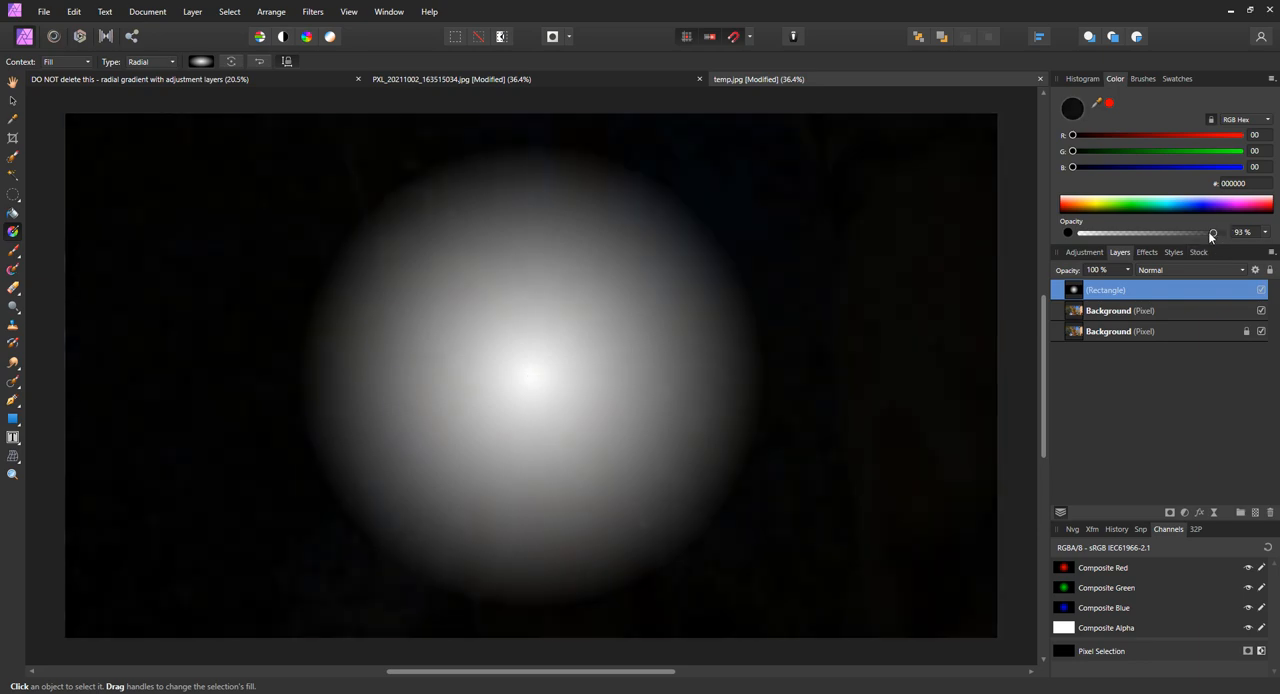
pyautogui.moveTo(1212, 232); pyautogui.dragTo(1080, 232)
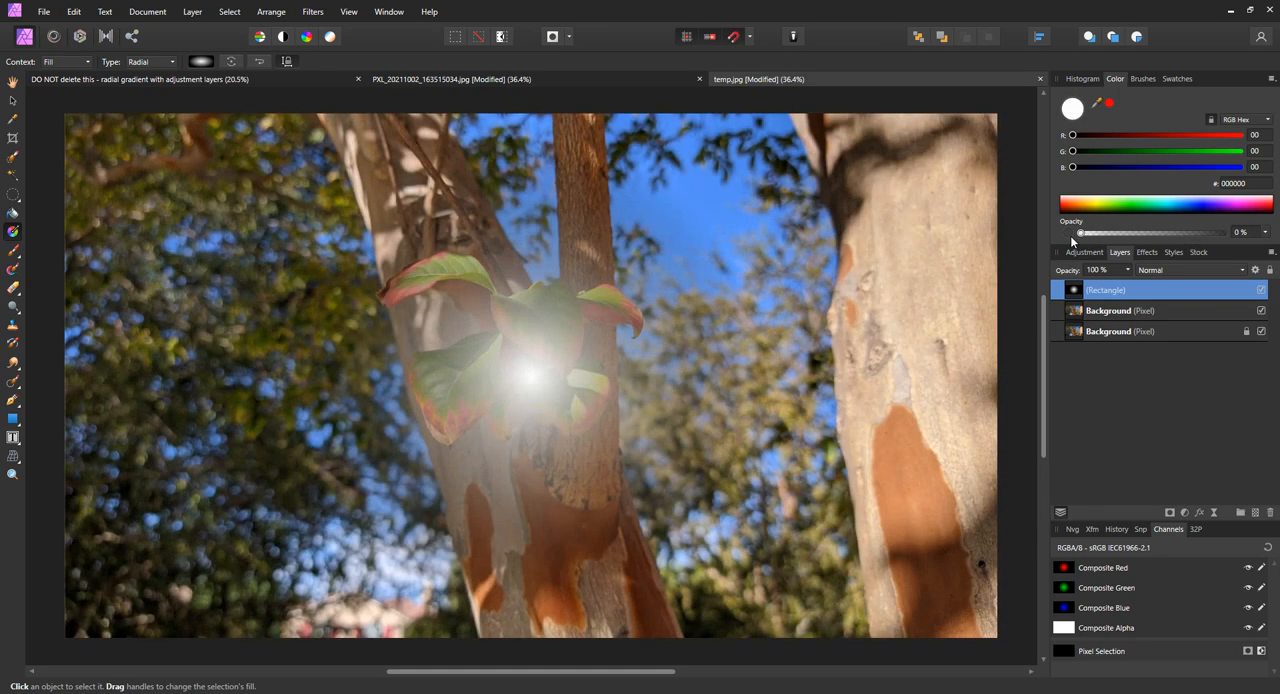
pyautogui.moveTo(531, 375); pyautogui.dragTo(764, 375)
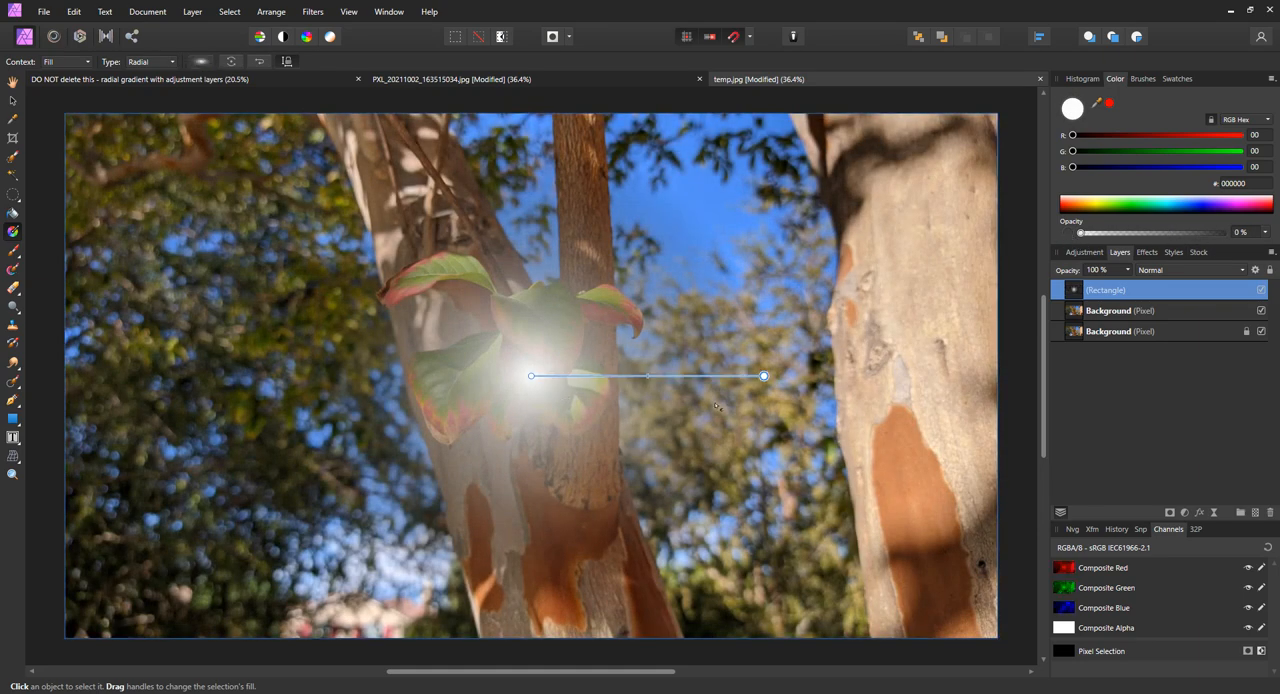
pyautogui.moveTo(635, 398)
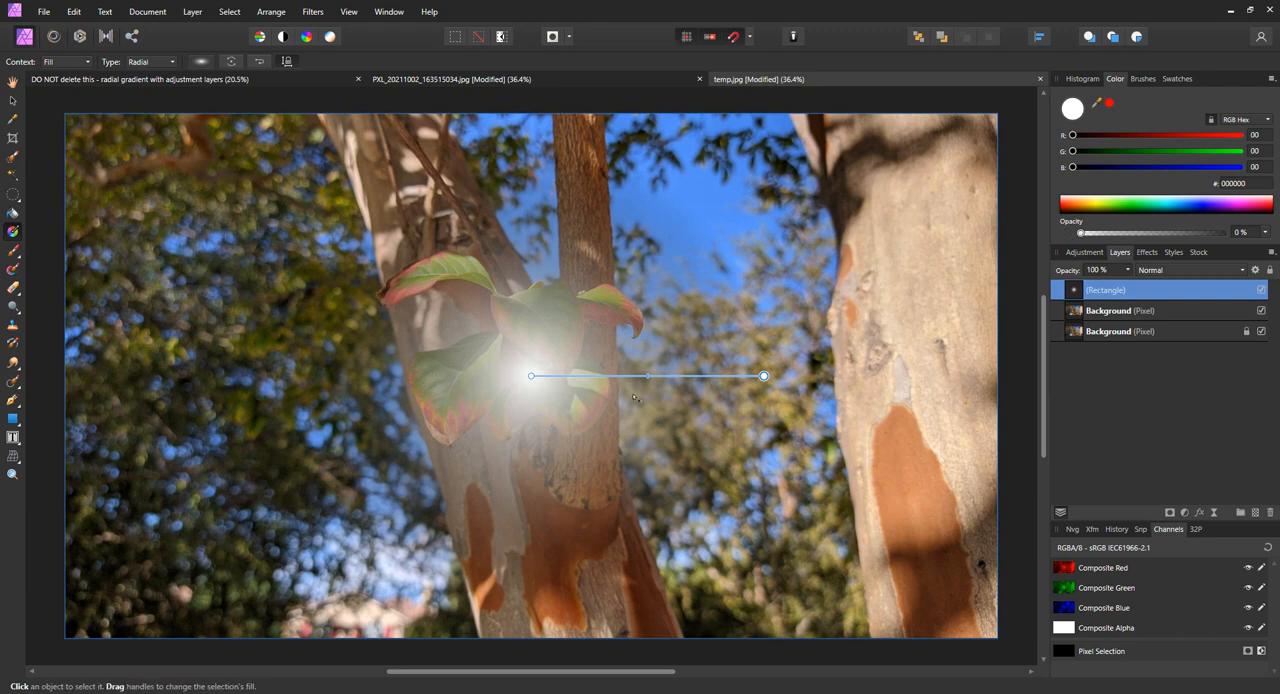
pyautogui.moveTo(662, 445)
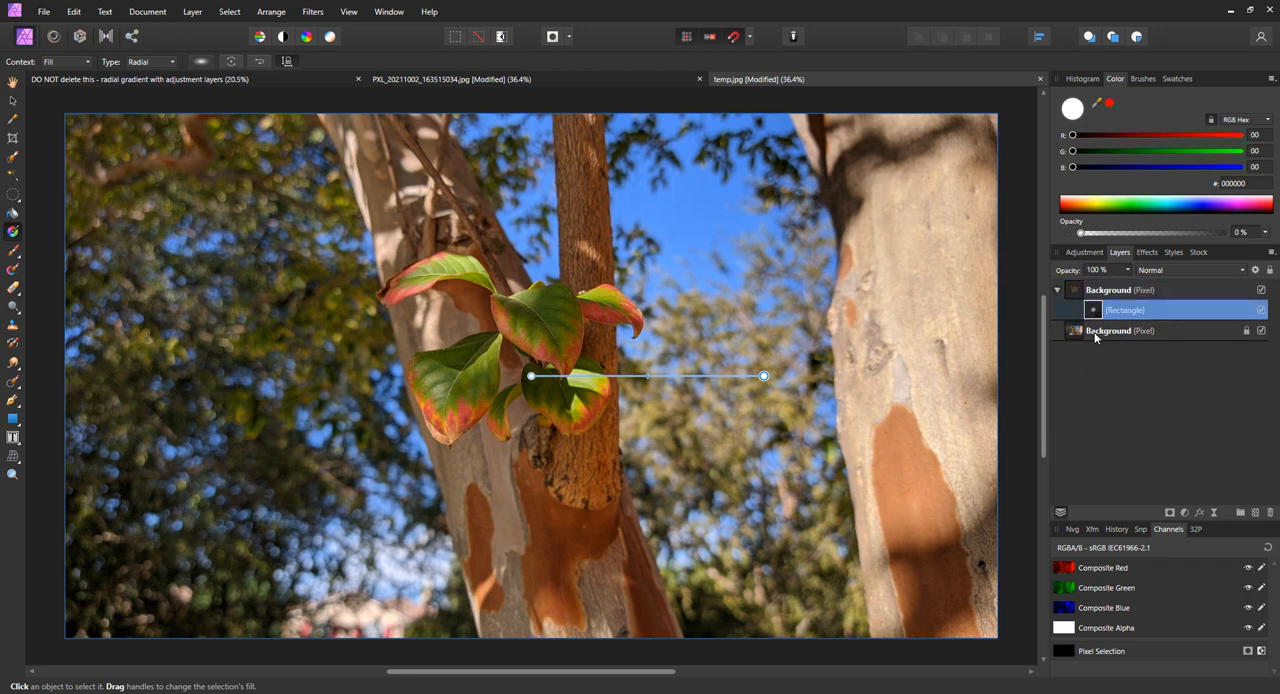
# Step: Nest the gradient rectangle beneath the duplicated Background layer as its mask
pyautogui.doubleClick(1125, 309)
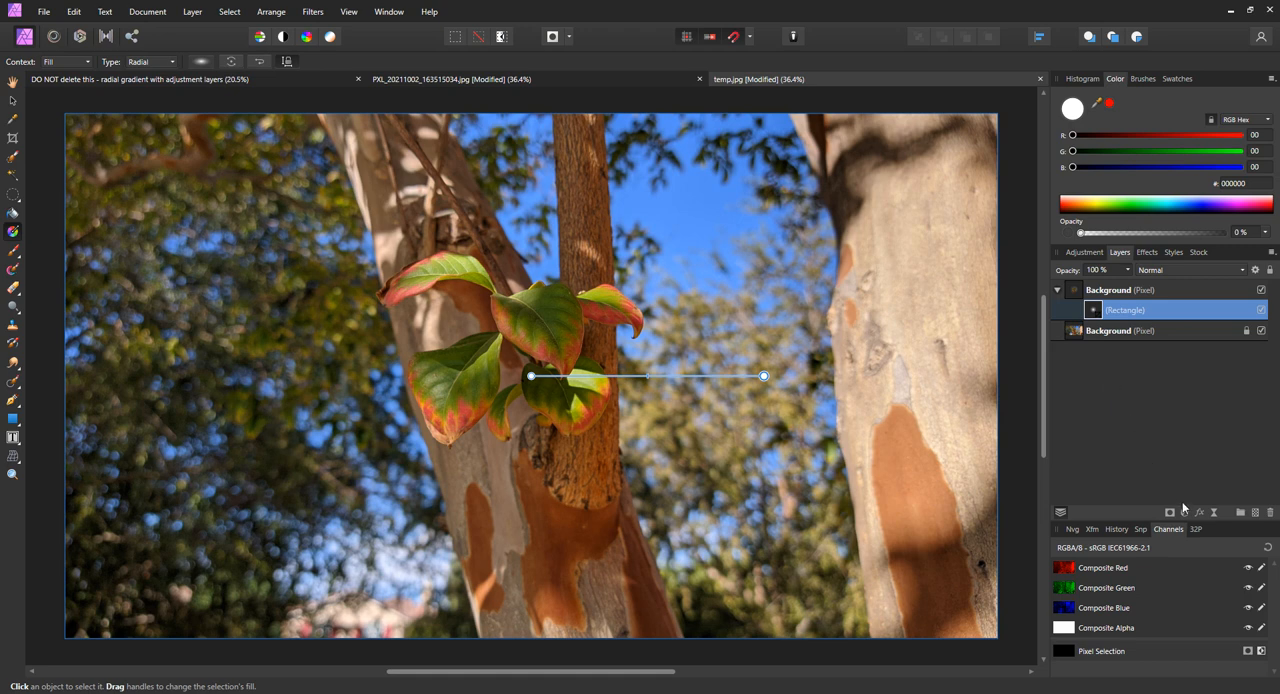
pyautogui.moveTo(1184, 513)
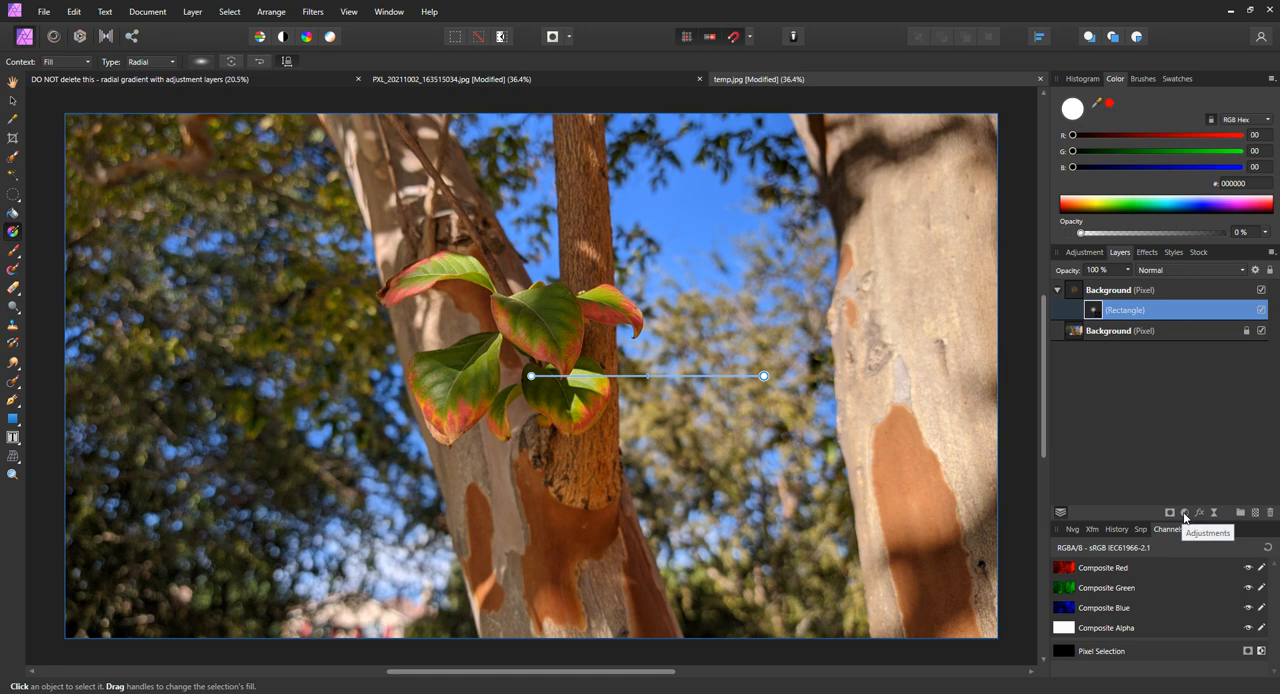
# Step: Add a Vibrance adjustment and raise its saturation to 100%
pyautogui.click(1185, 513)
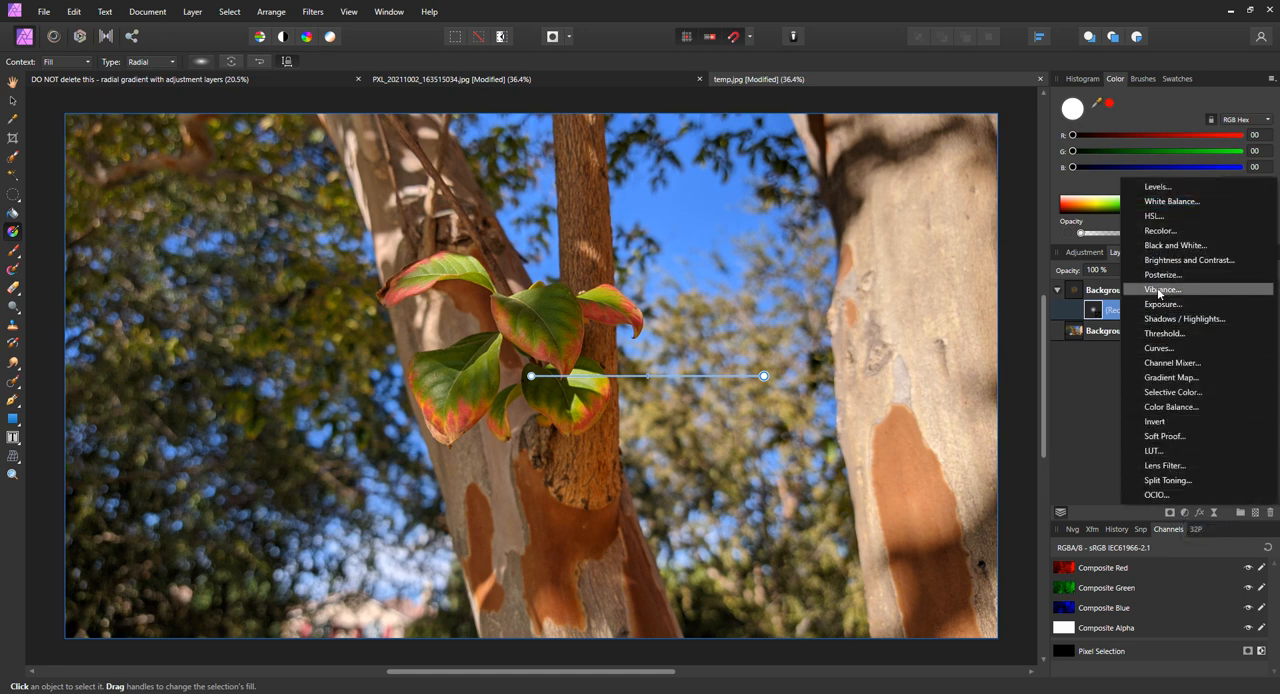
pyautogui.click(1162, 289)
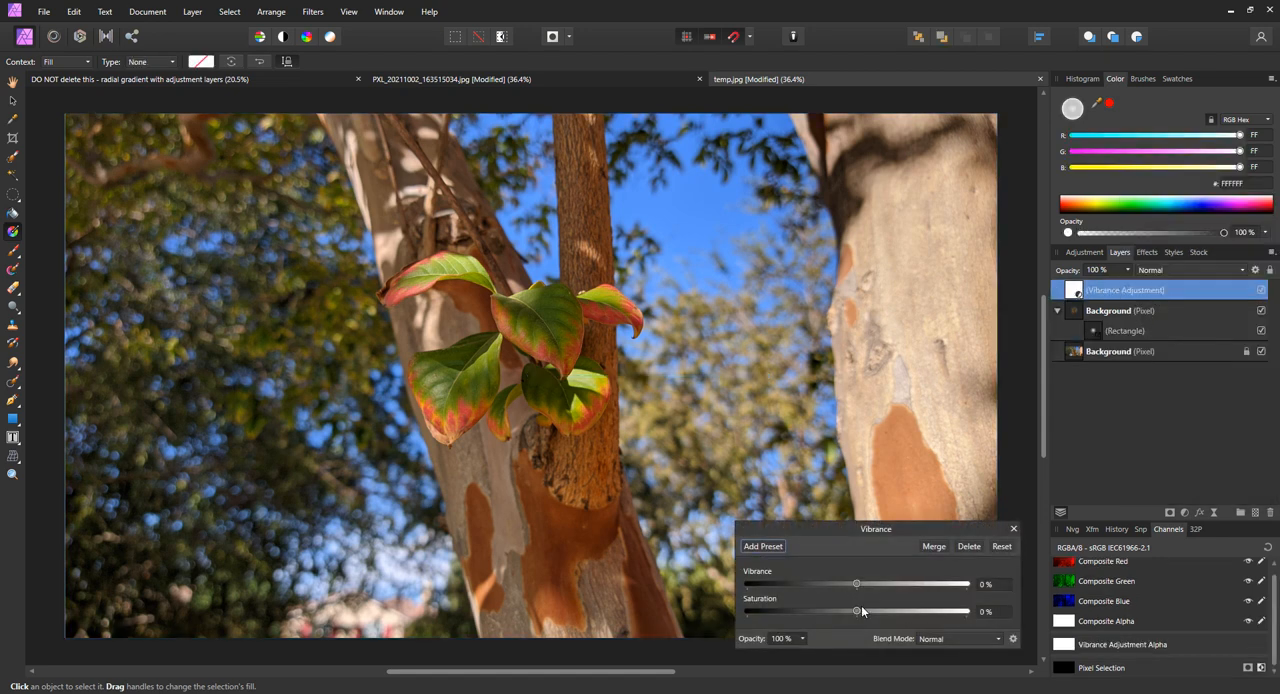
pyautogui.moveTo(856, 611); pyautogui.dragTo(926, 611)
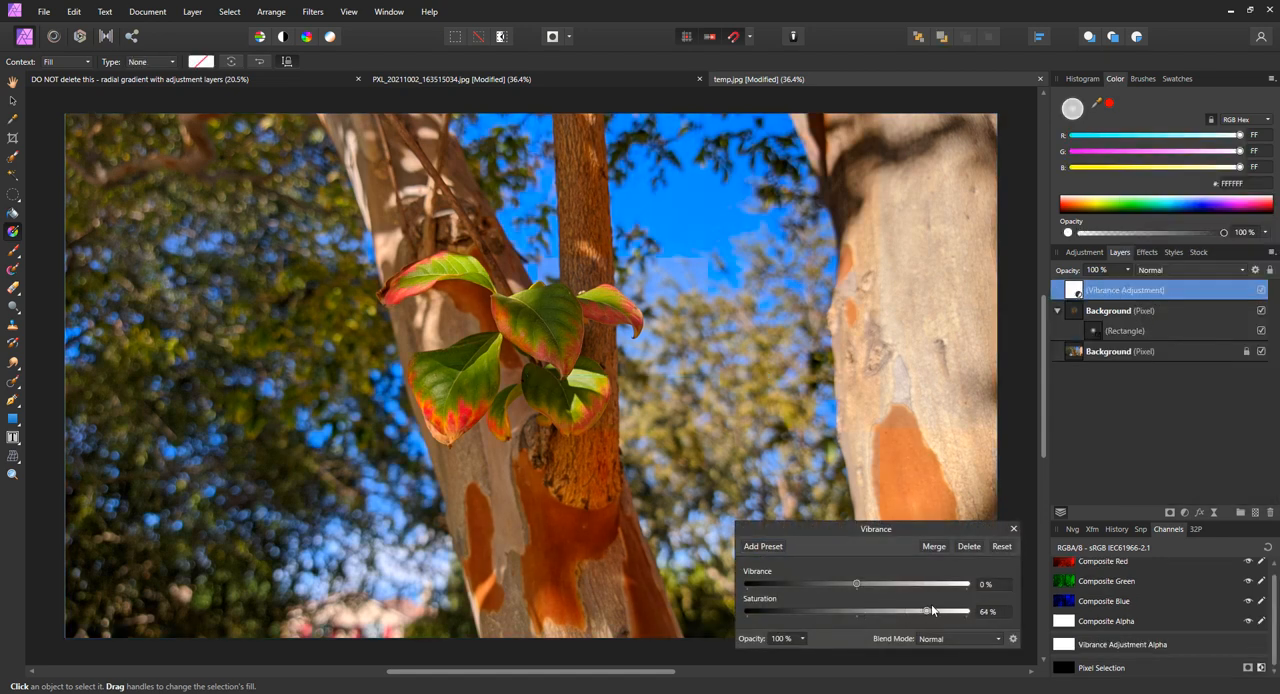
pyautogui.moveTo(927, 611); pyautogui.dragTo(966, 611)
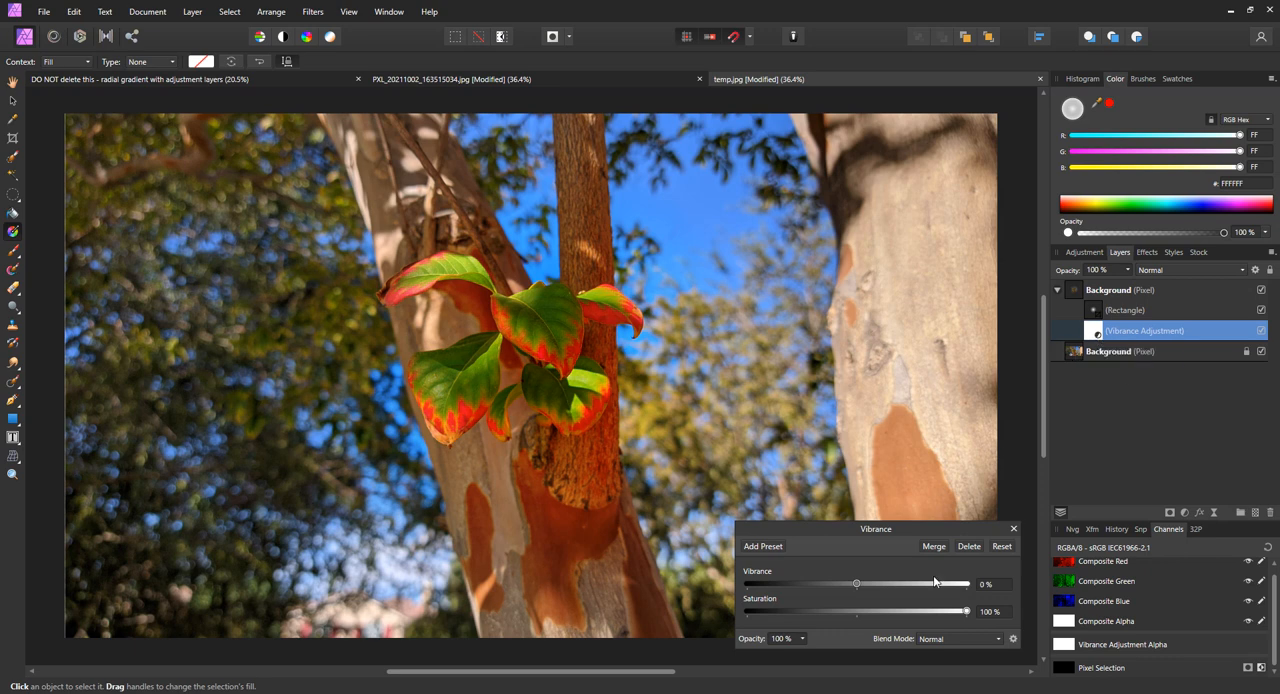
pyautogui.moveTo(895, 619)
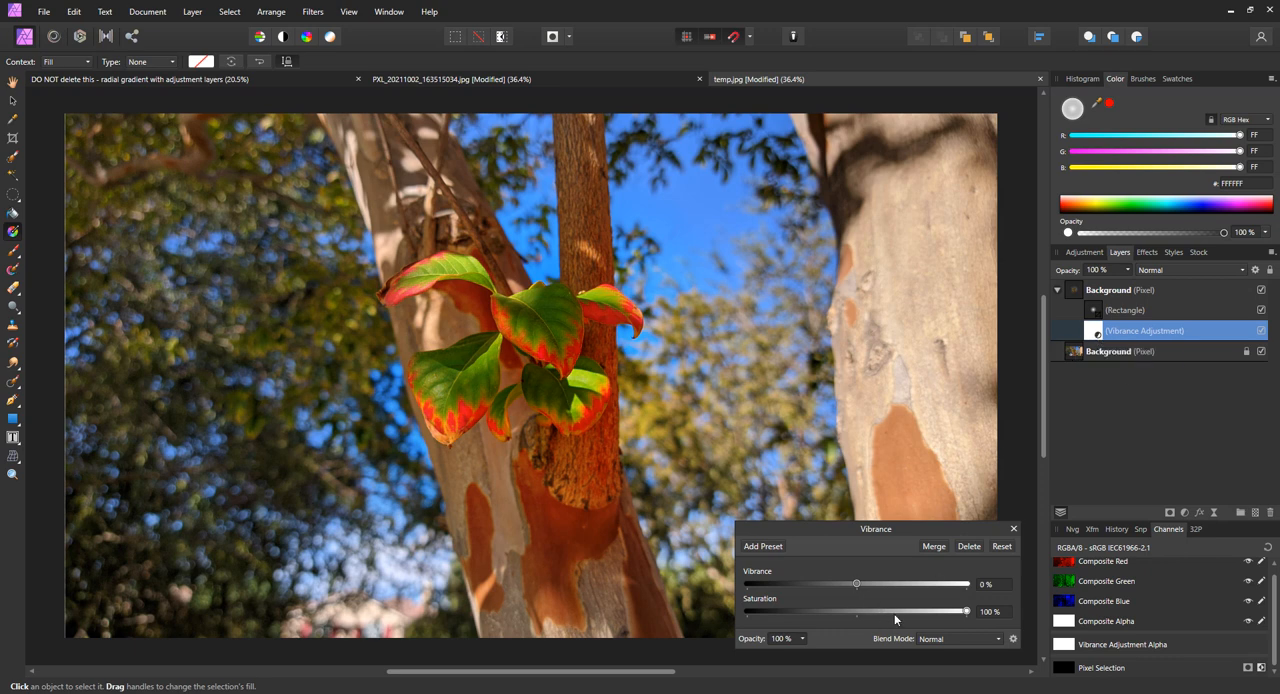
# Step: Briefly lower Vibrance saturation to about 40%, then return it to 100%
pyautogui.moveTo(965, 610); pyautogui.dragTo(899, 610)
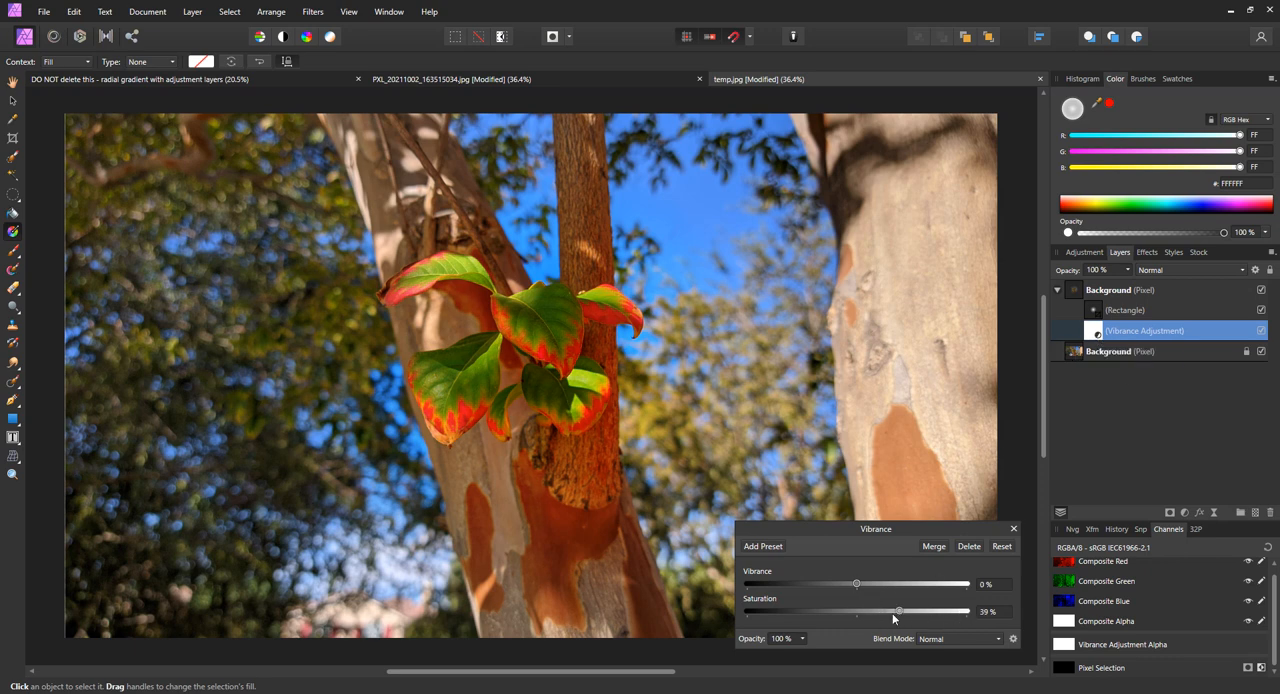
pyautogui.moveTo(898, 611); pyautogui.dragTo(905, 611)
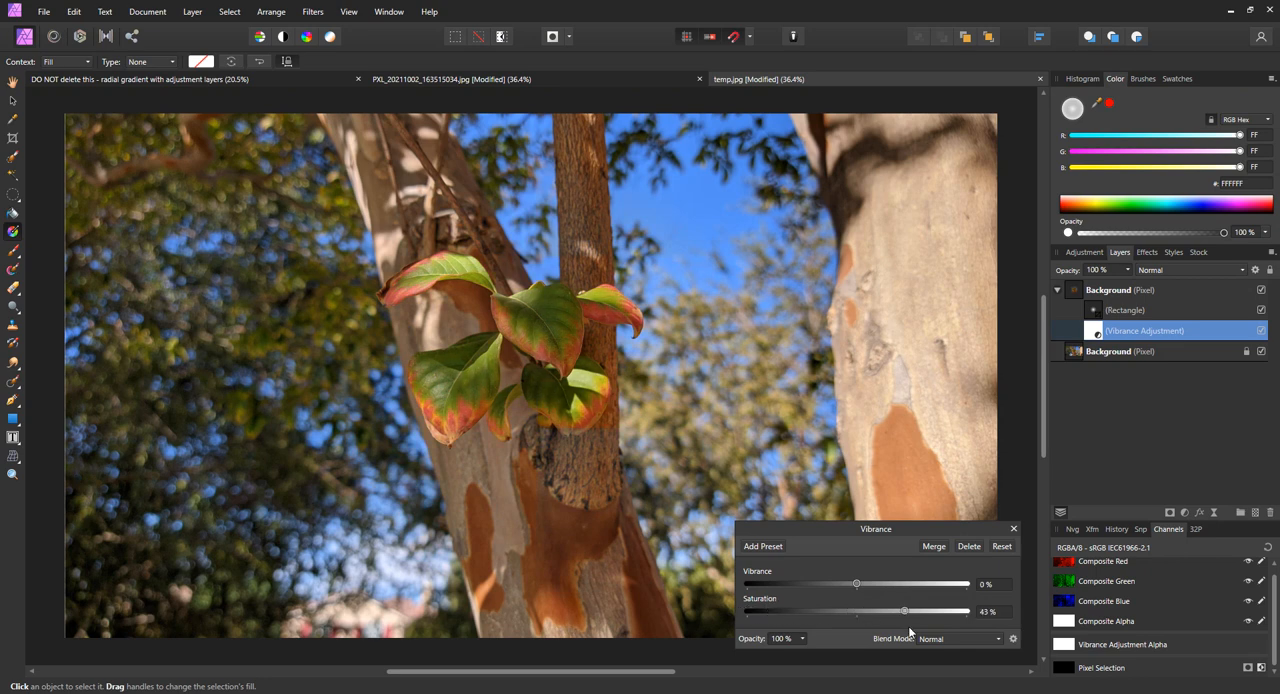
pyautogui.moveTo(905, 611); pyautogui.dragTo(815, 611)
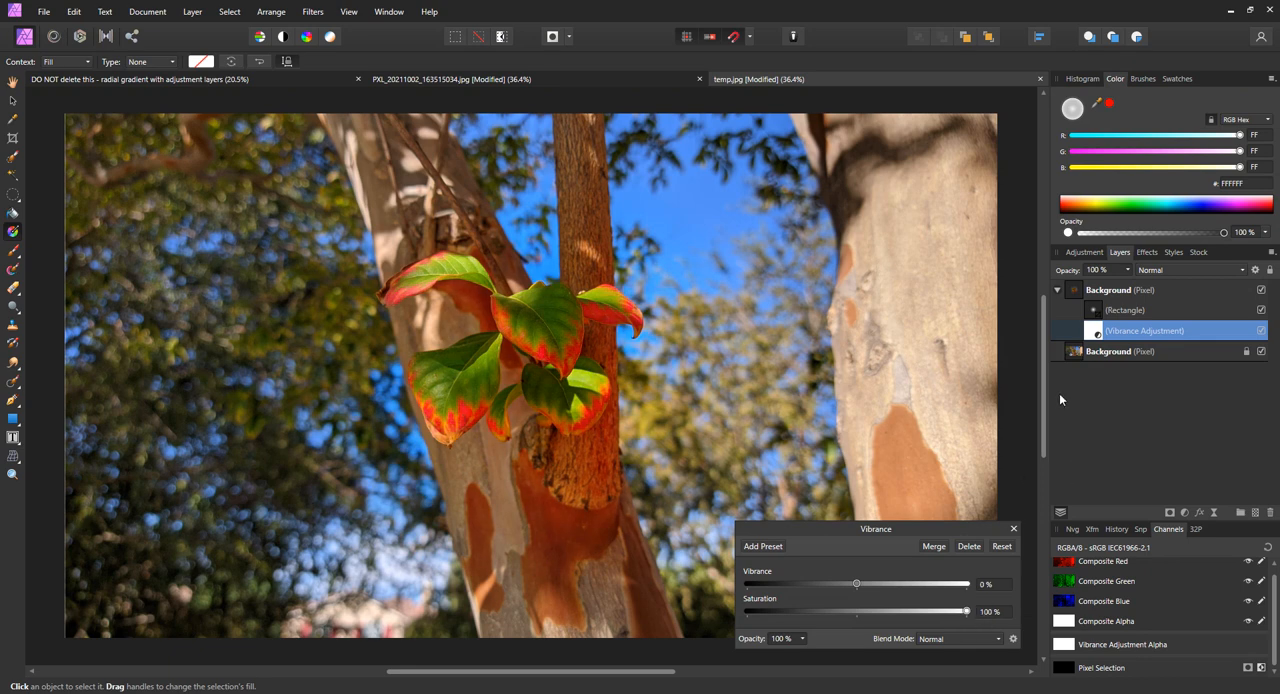
pyautogui.moveTo(1092, 393)
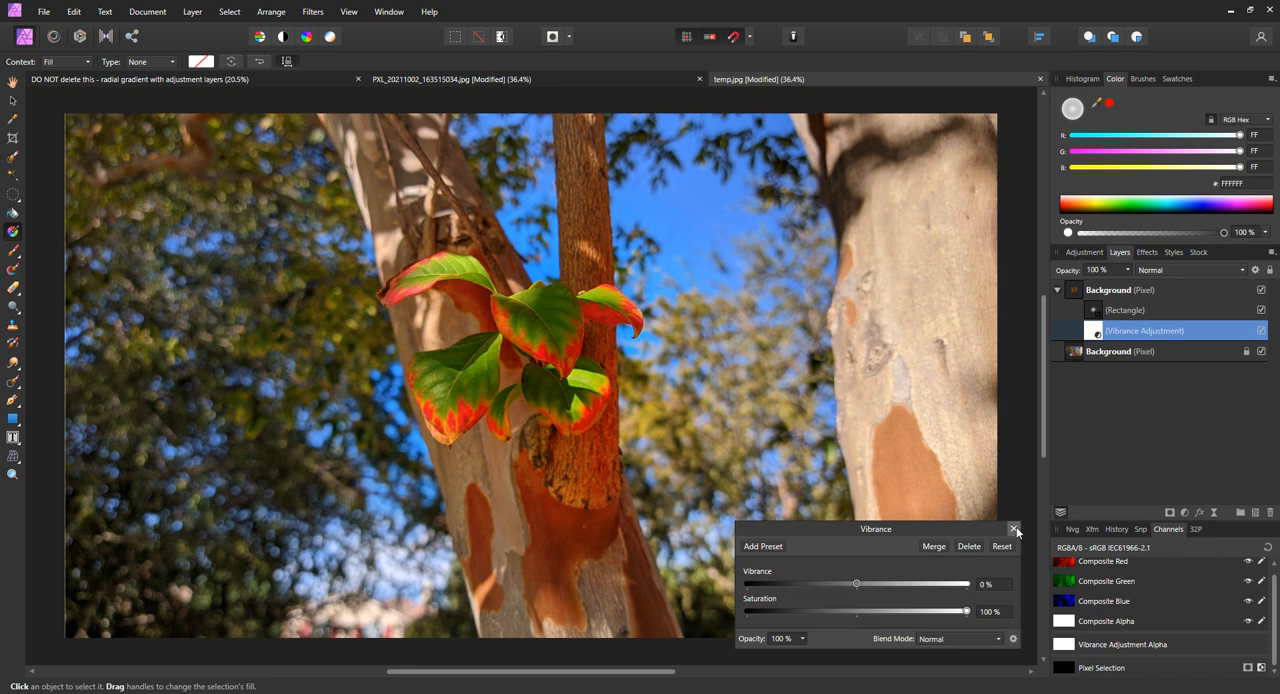
# Step: Close Vibrance and add a Brightness/Contrast adjustment with brightness at -87%
pyautogui.click(1014, 529)
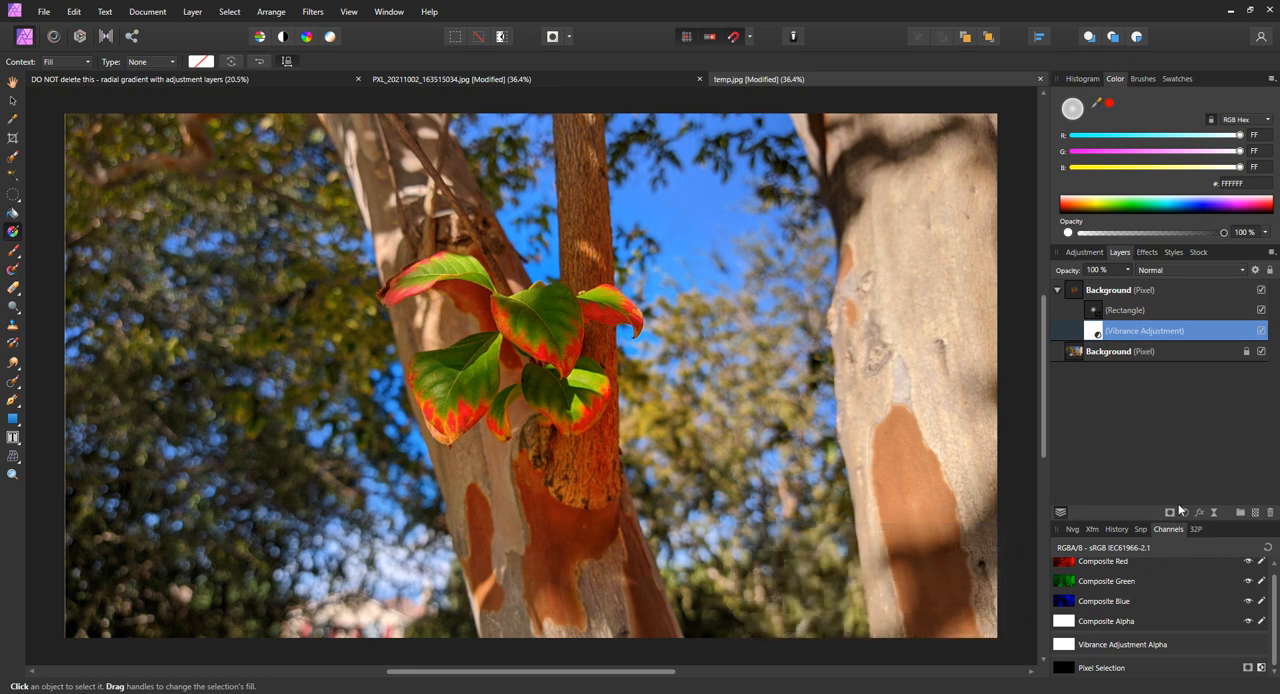
pyautogui.click(1184, 512)
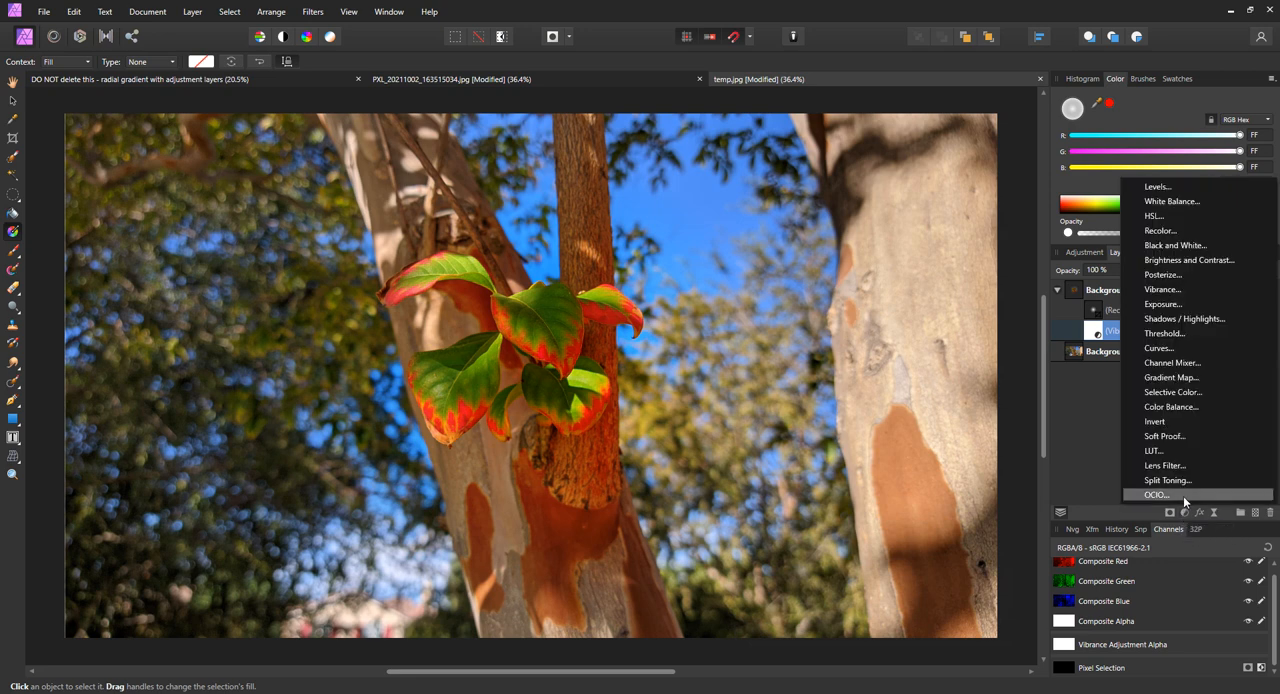
pyautogui.moveTo(1185, 274)
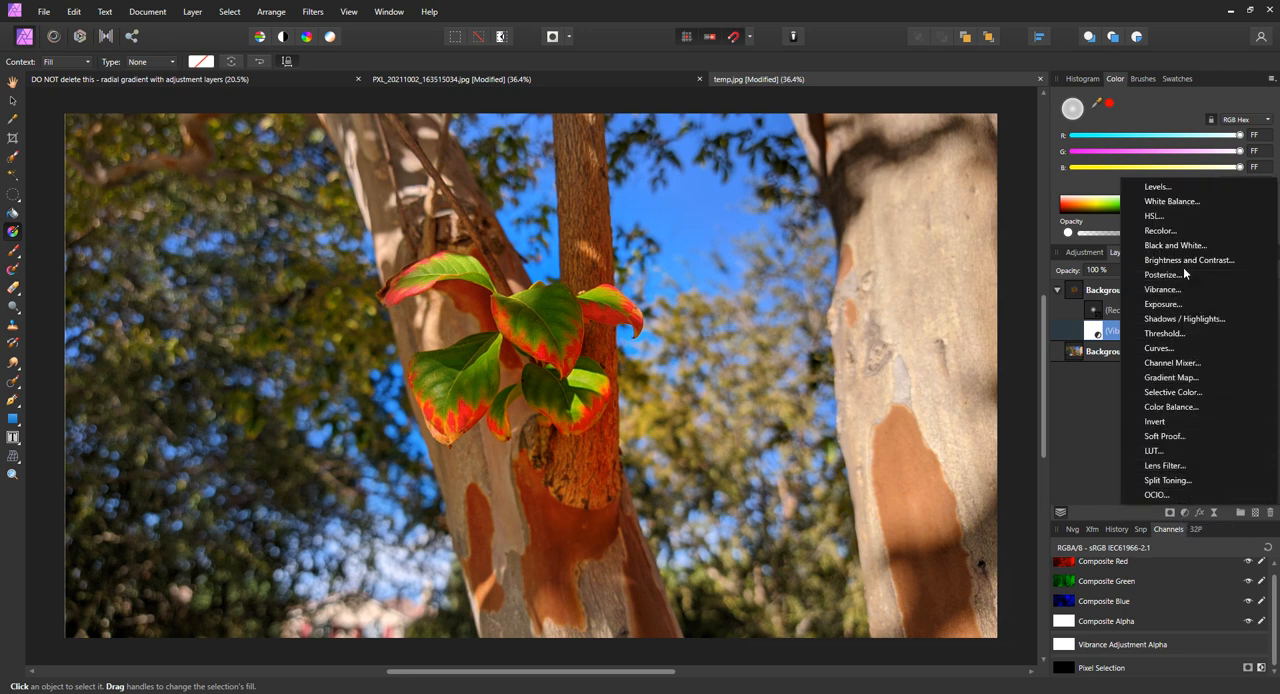
pyautogui.click(1189, 260)
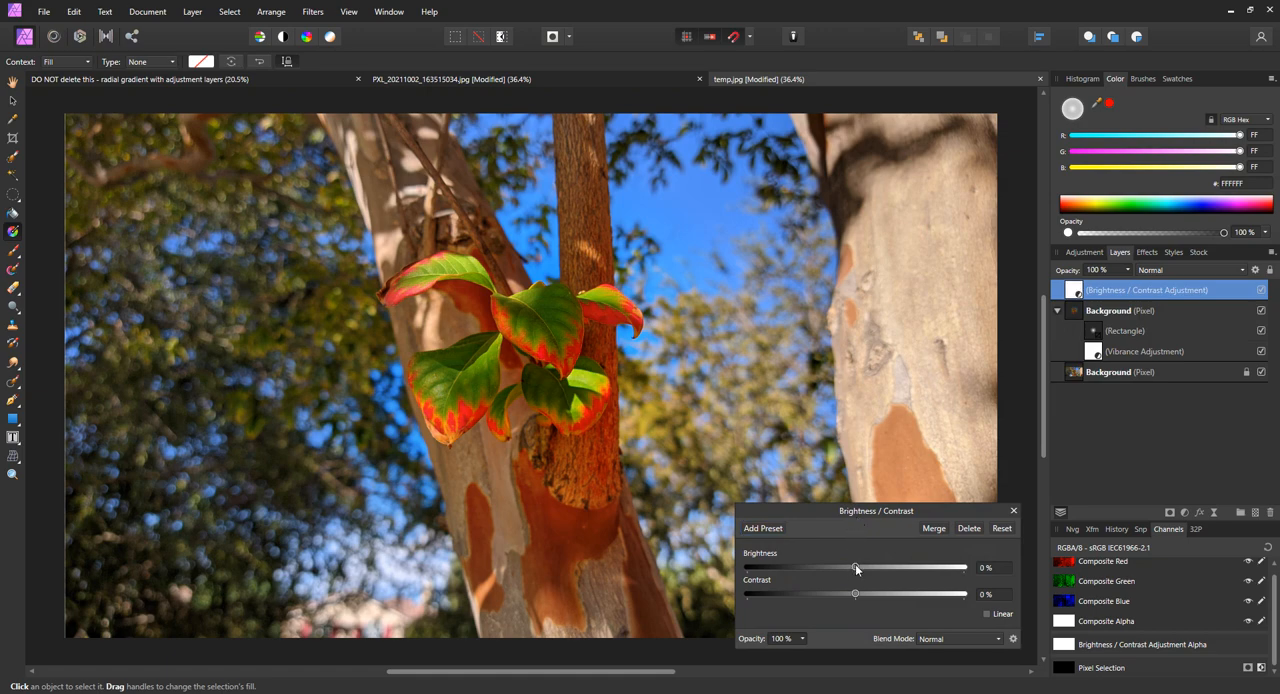
pyautogui.moveTo(855, 567); pyautogui.dragTo(763, 567)
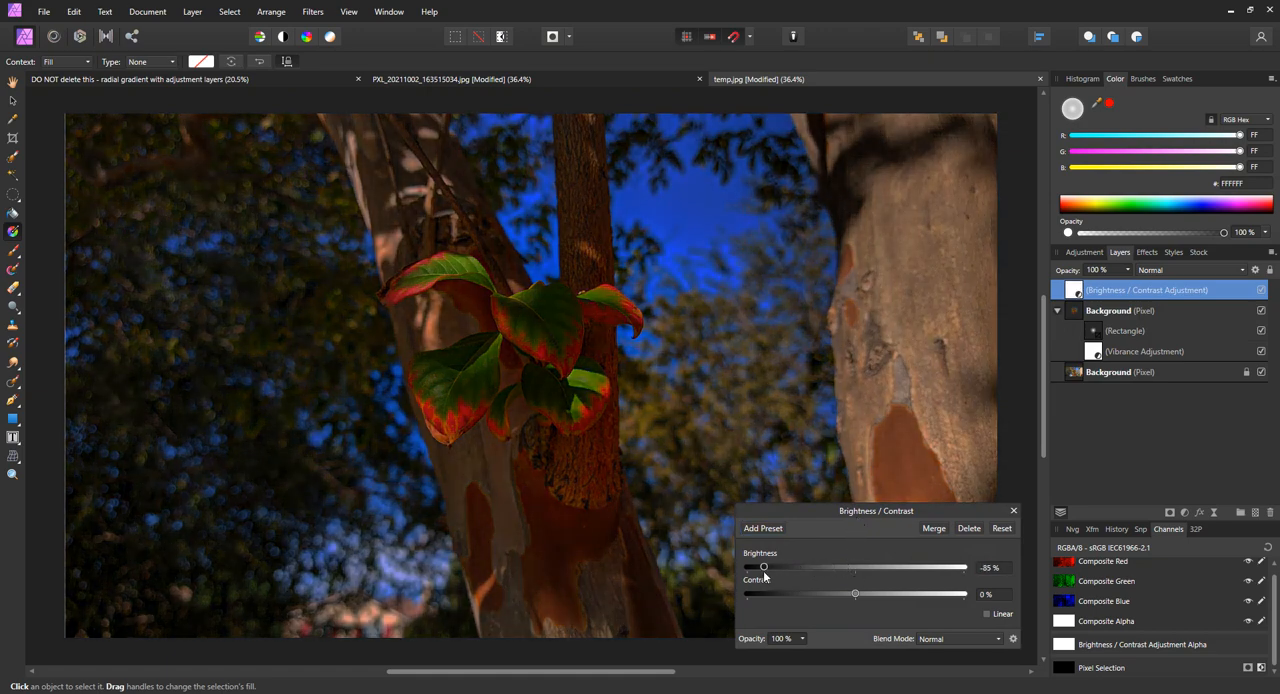
pyautogui.moveTo(763, 567); pyautogui.dragTo(760, 567)
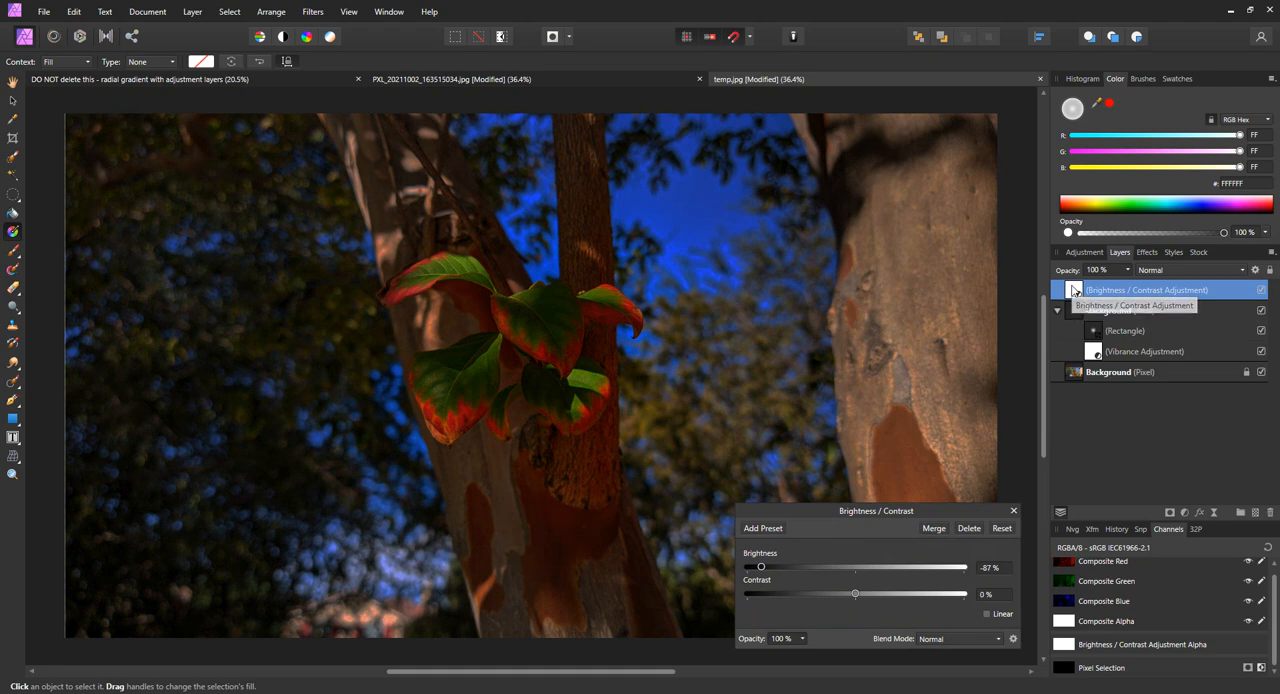
# Step: Nest Brightness/Contrast between the mask and Vibrance, settling on a positive brightness
pyautogui.click(1057, 290)
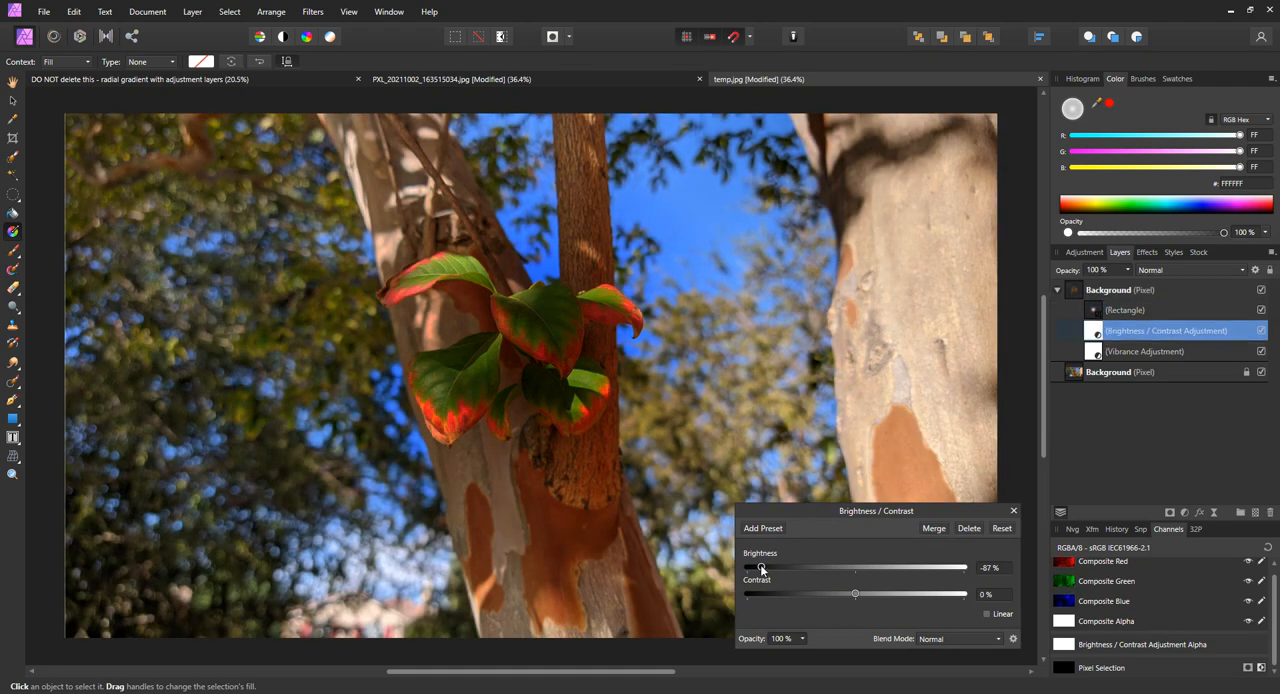
pyautogui.moveTo(760, 567); pyautogui.dragTo(958, 567)
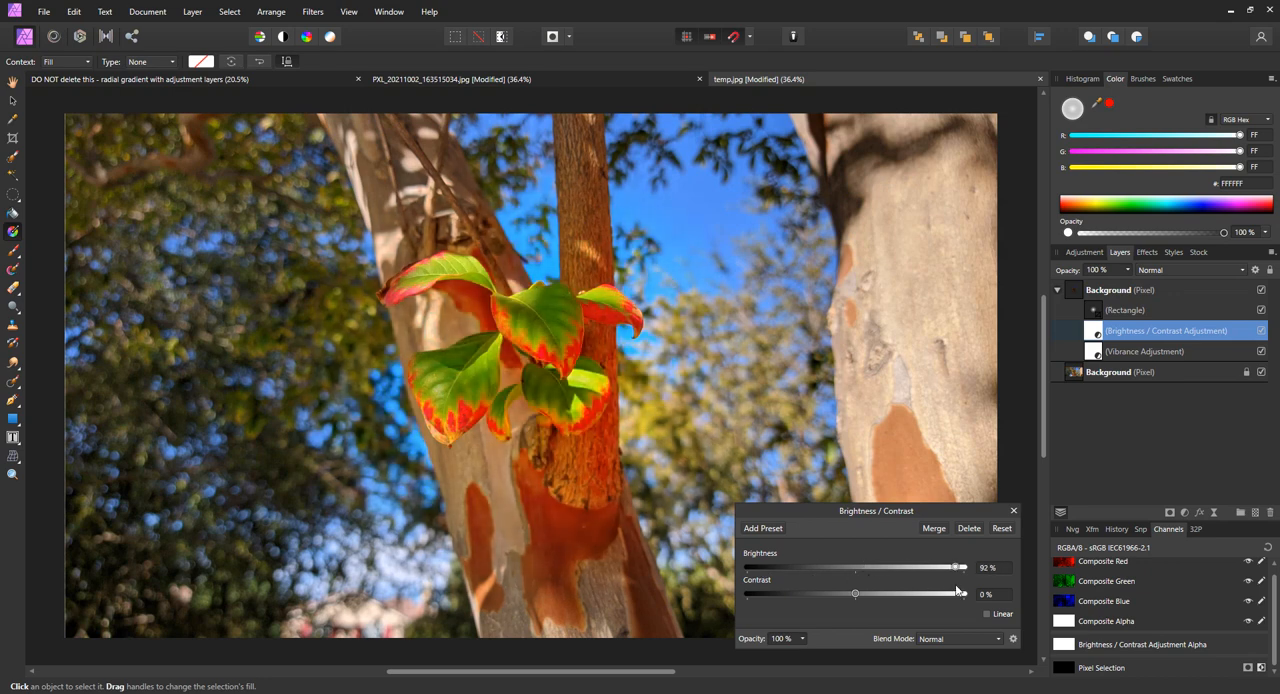
pyautogui.moveTo(957, 567); pyautogui.dragTo(779, 567)
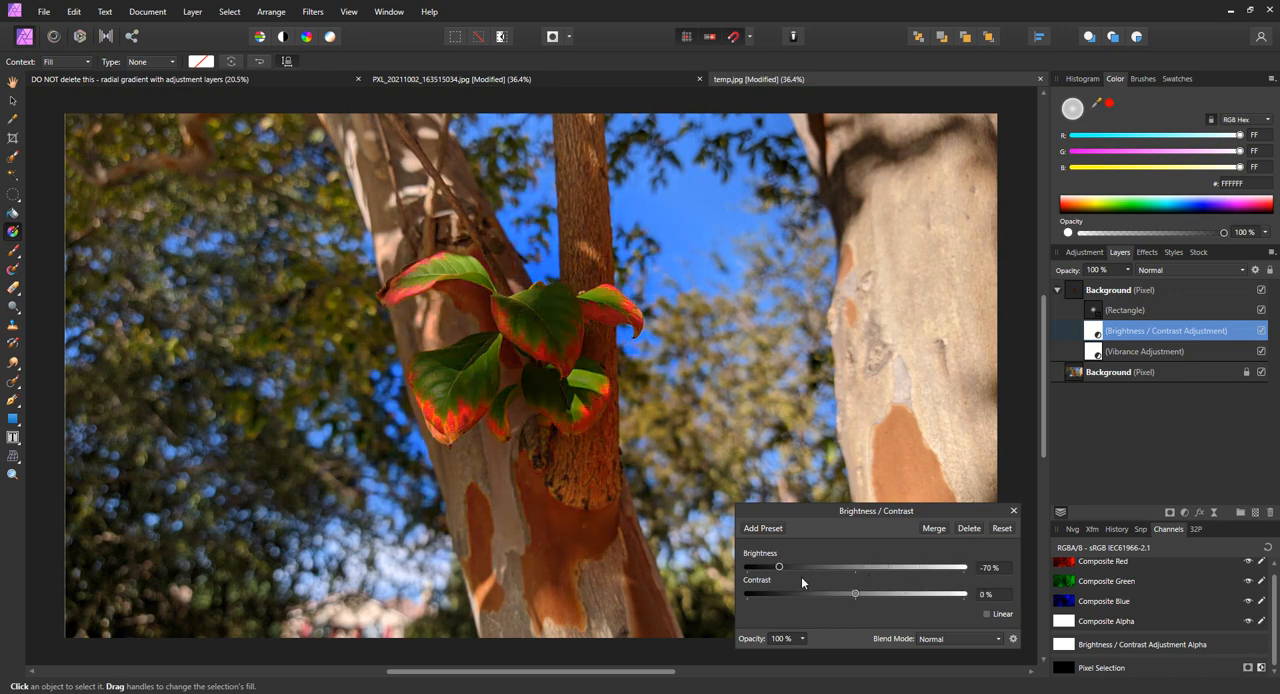
pyautogui.moveTo(779, 567); pyautogui.dragTo(927, 567)
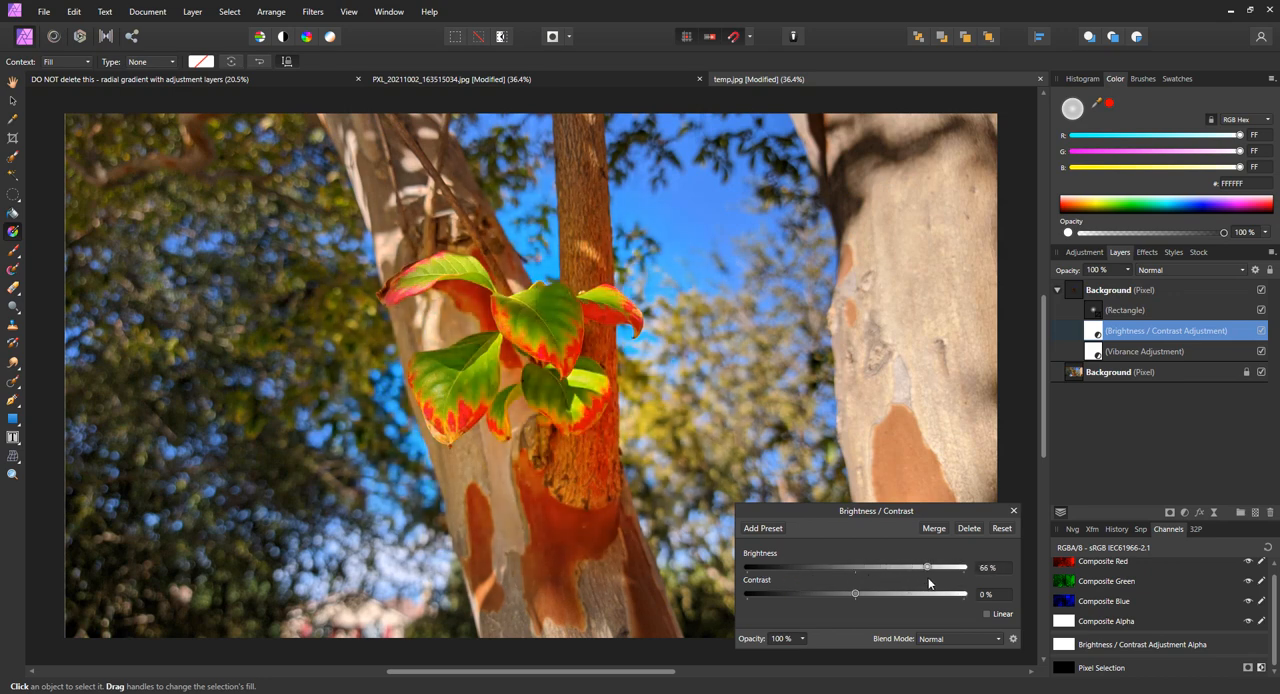
pyautogui.moveTo(926, 567); pyautogui.dragTo(930, 567)
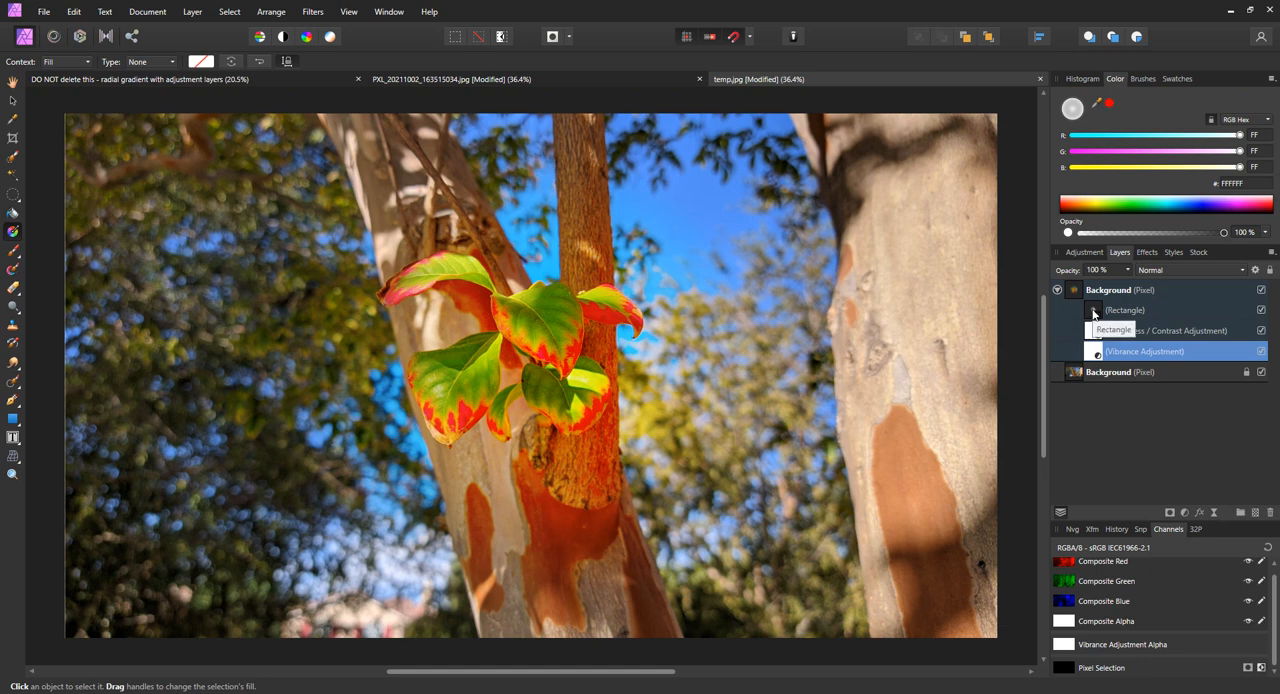
# Step: Select the rectangle mask and try fade-centre positions, ending on the leaves
pyautogui.click(1124, 310)
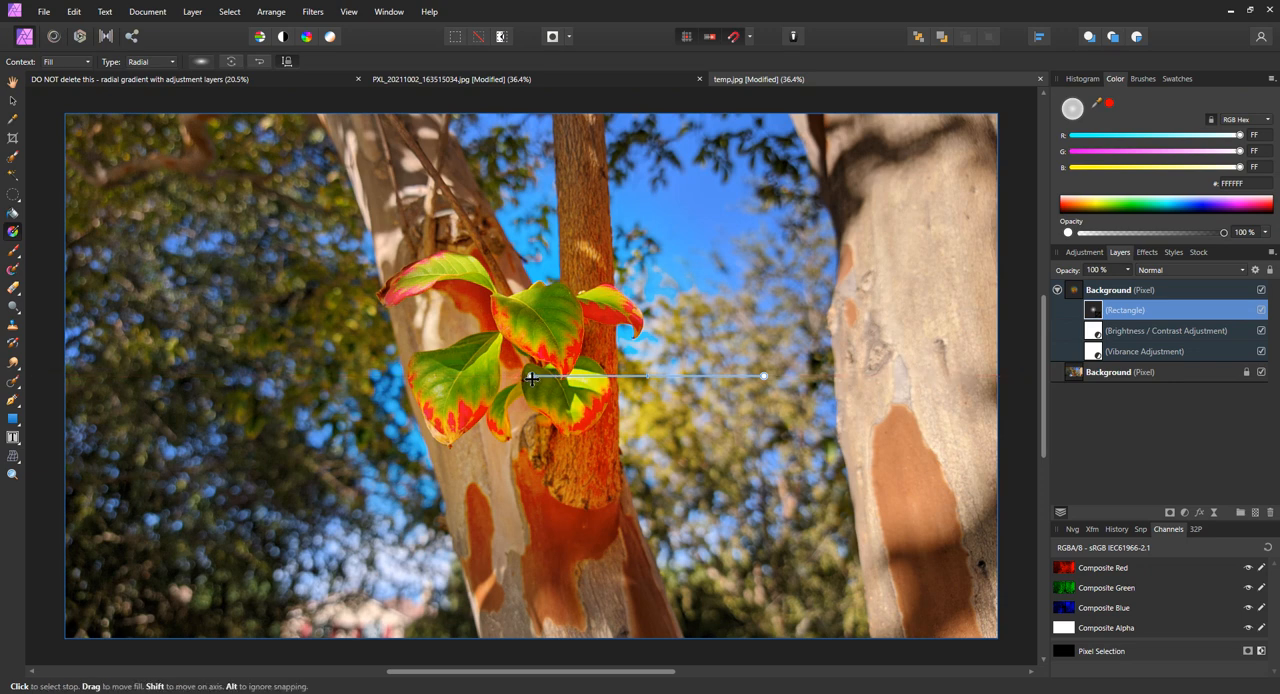
pyautogui.moveTo(530, 375); pyautogui.dragTo(435, 415)
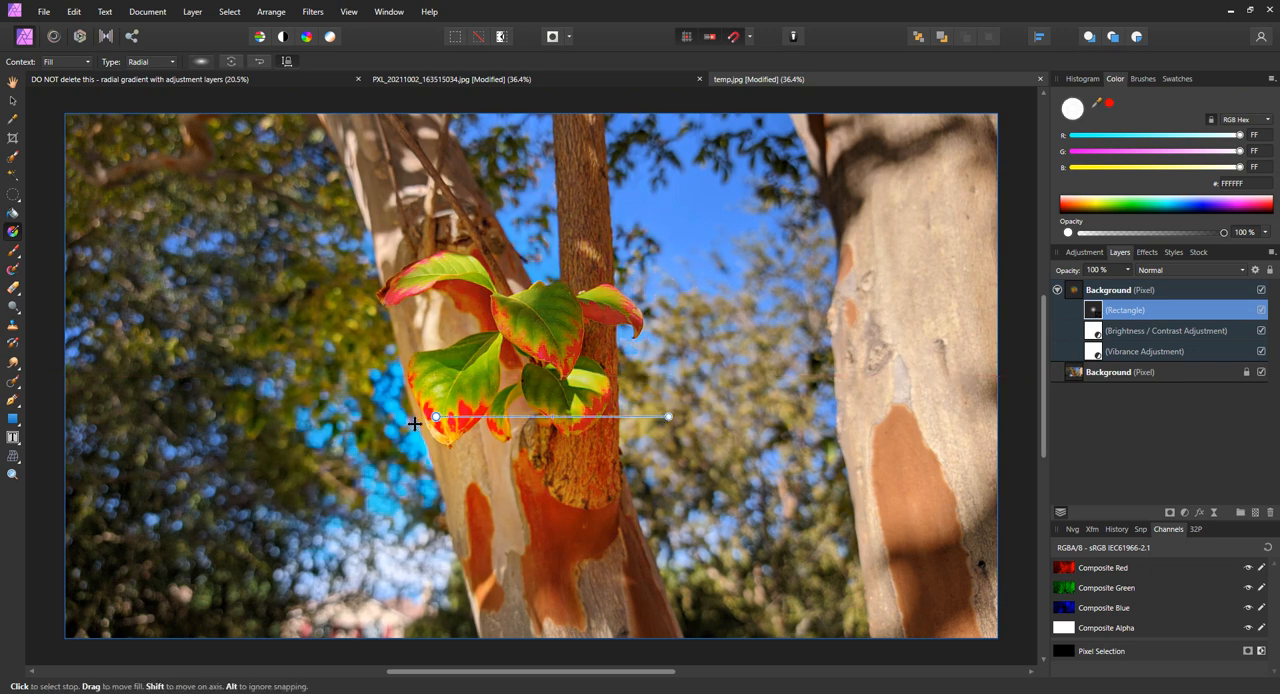
pyautogui.moveTo(435, 416); pyautogui.dragTo(259, 376)
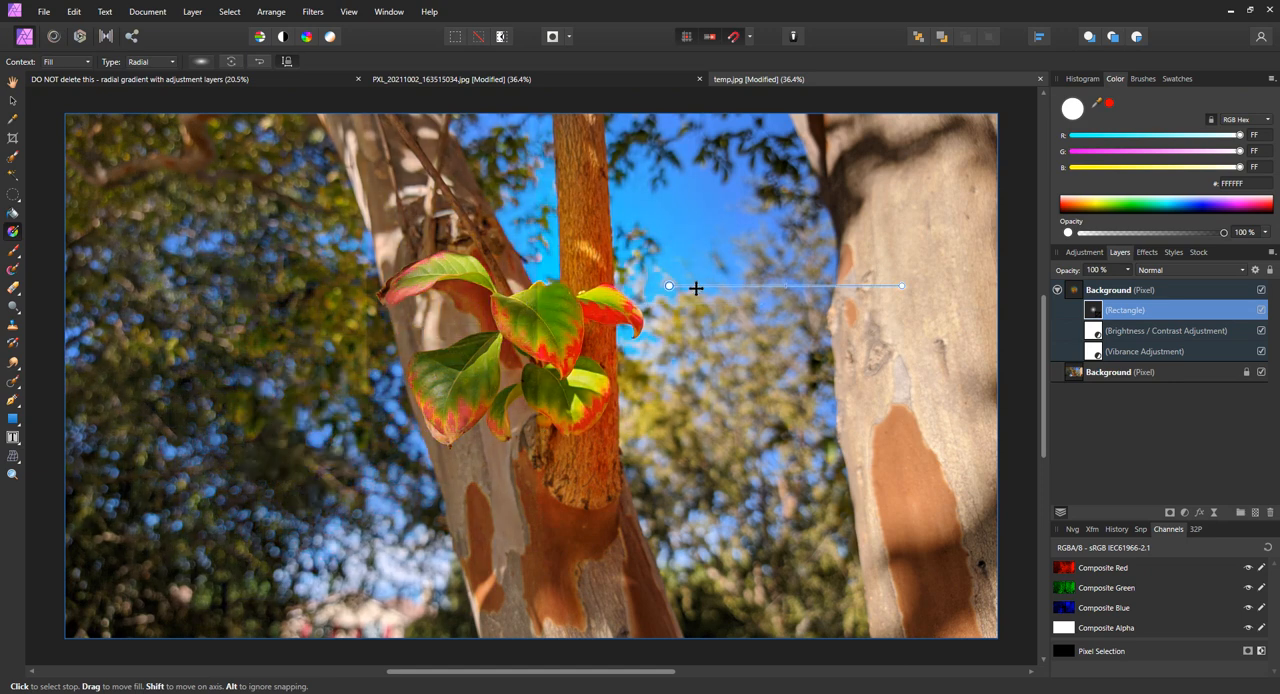
pyautogui.moveTo(670, 286); pyautogui.dragTo(843, 443)
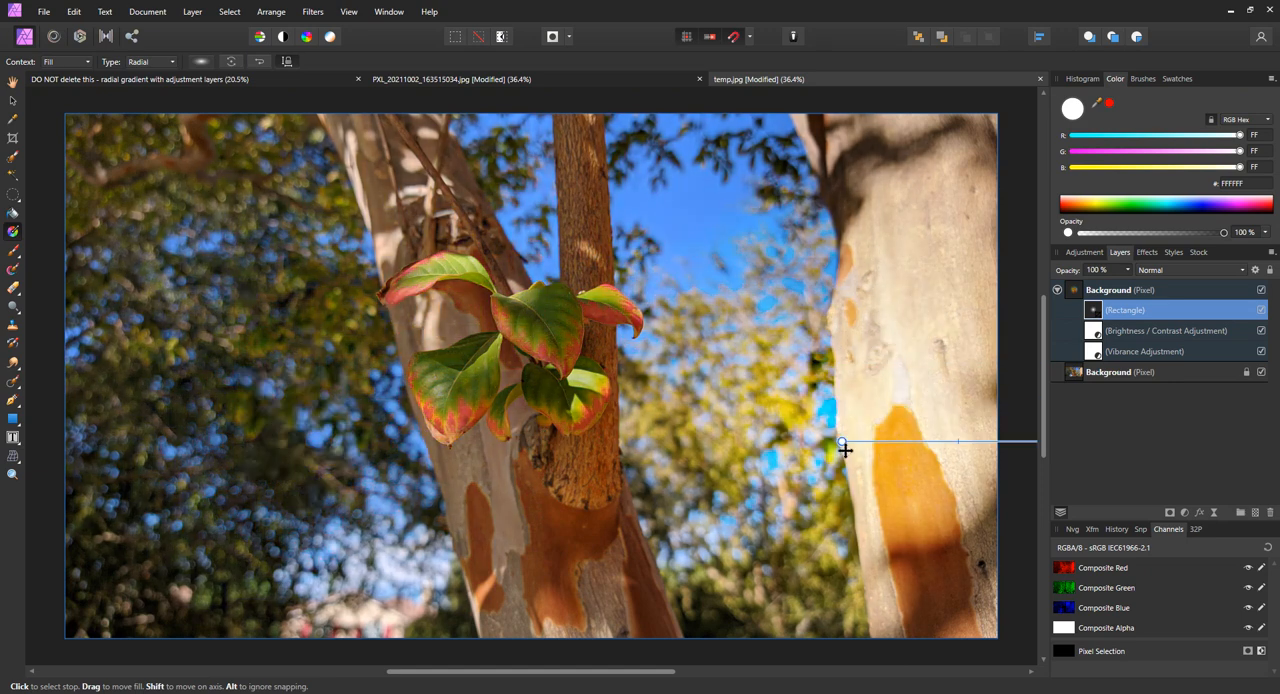
pyautogui.moveTo(840, 443); pyautogui.dragTo(585, 402)
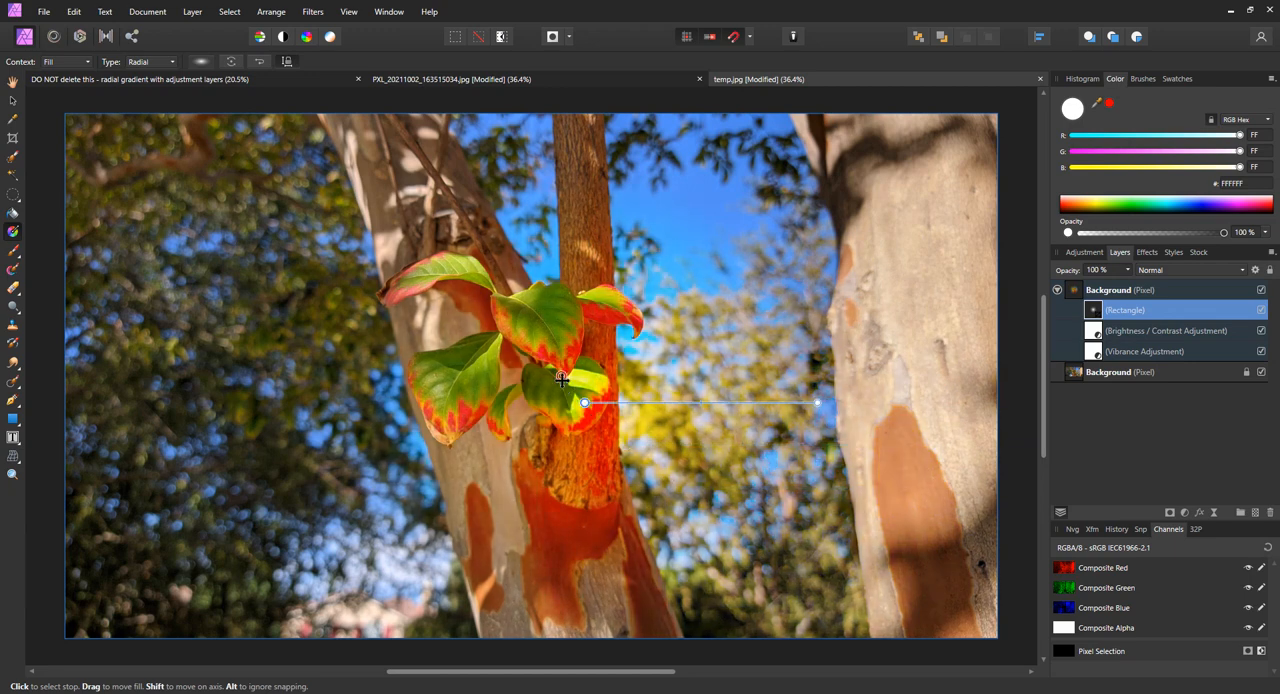
# Step: Shorten the radial fade's reach and fine-tune its centre on the leaves
pyautogui.moveTo(585, 402); pyautogui.dragTo(540, 367)
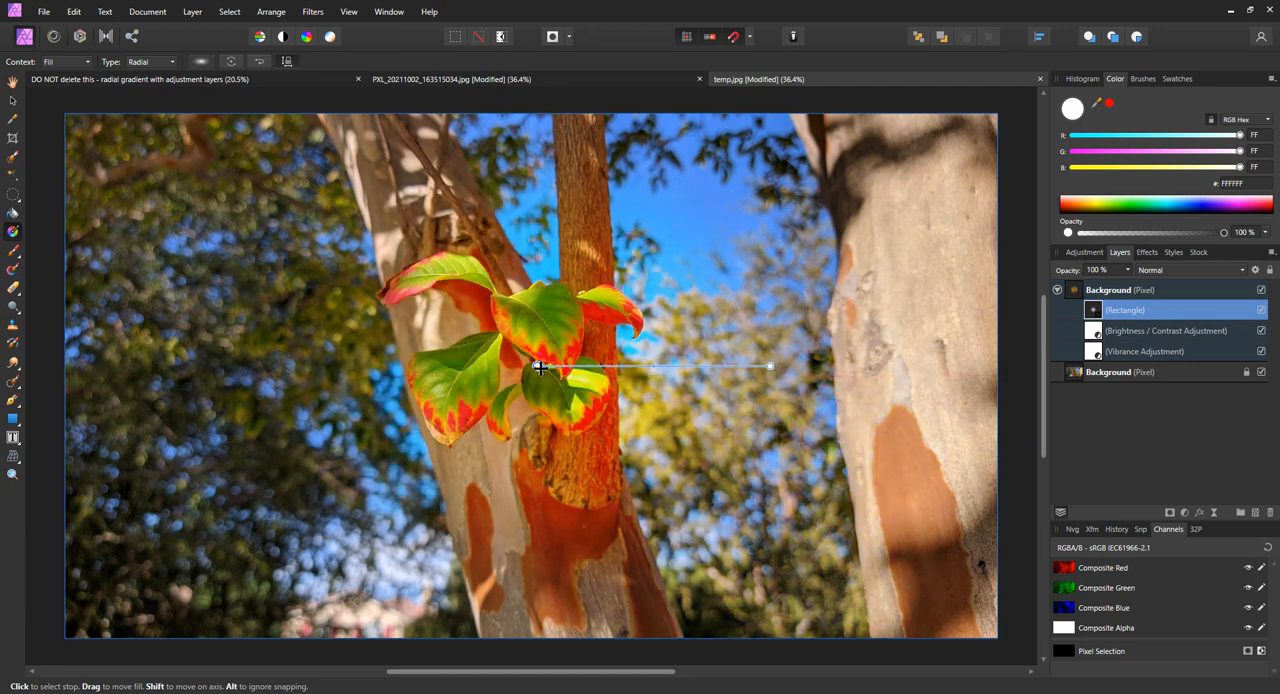
pyautogui.moveTo(540, 367); pyautogui.dragTo(545, 395)
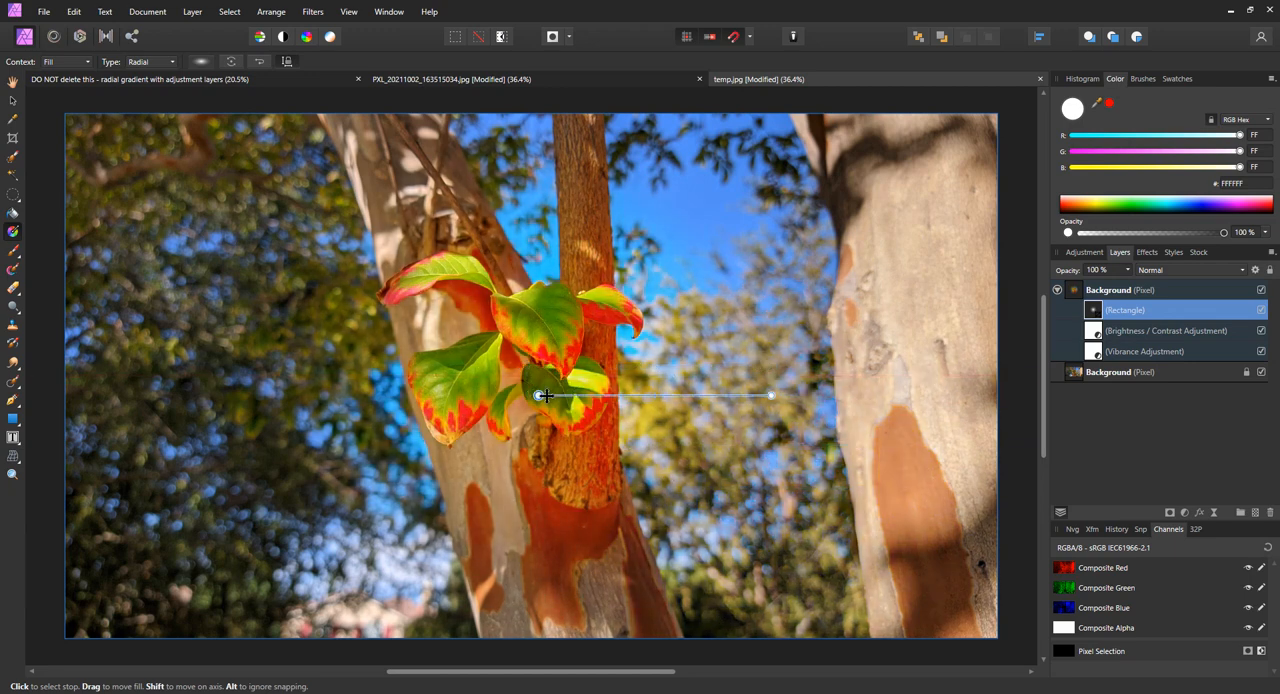
pyautogui.moveTo(540, 395); pyautogui.dragTo(543, 350)
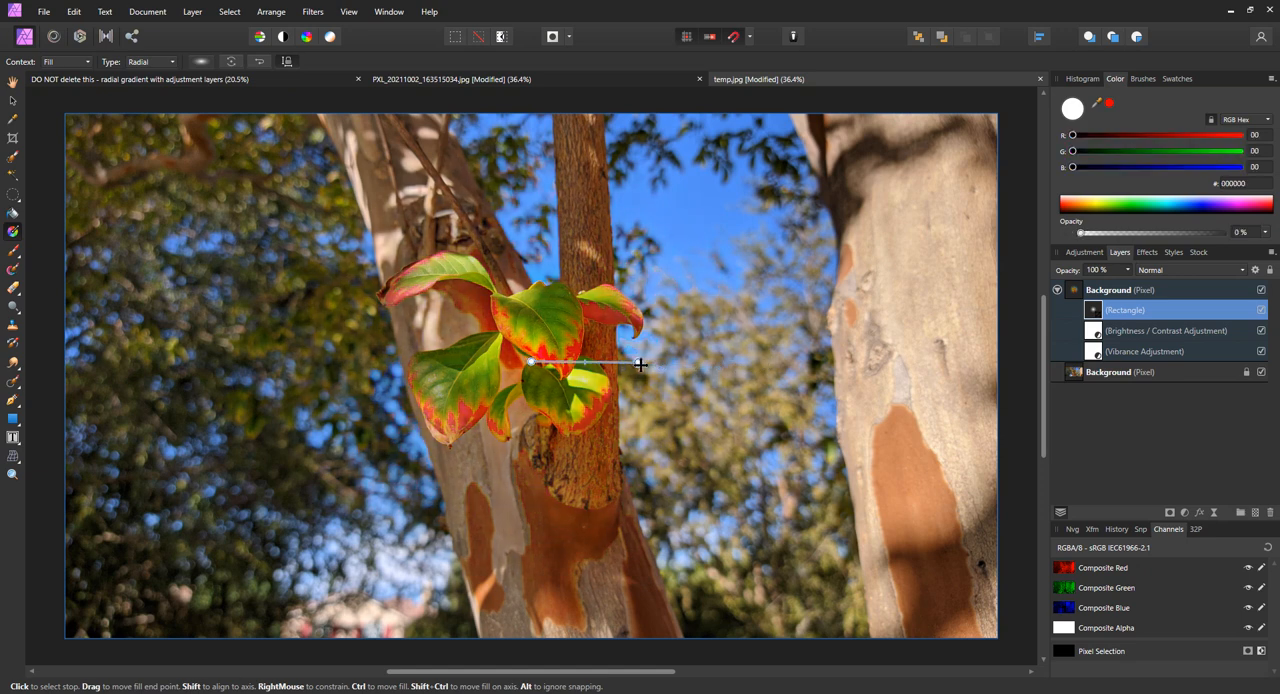
# Step: Drag the radial gradient's end point so the mask fade reaches up into the sky
pyautogui.moveTo(640, 363); pyautogui.dragTo(818, 281)
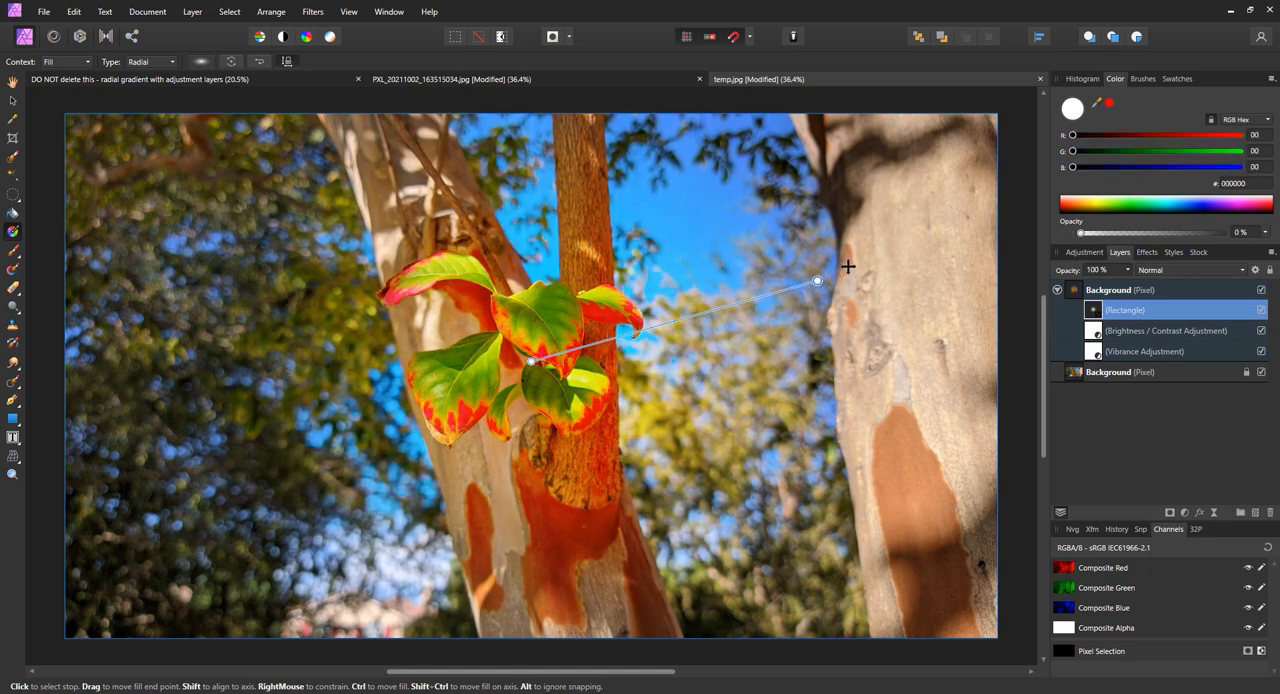
pyautogui.moveTo(817, 280); pyautogui.dragTo(905, 232)
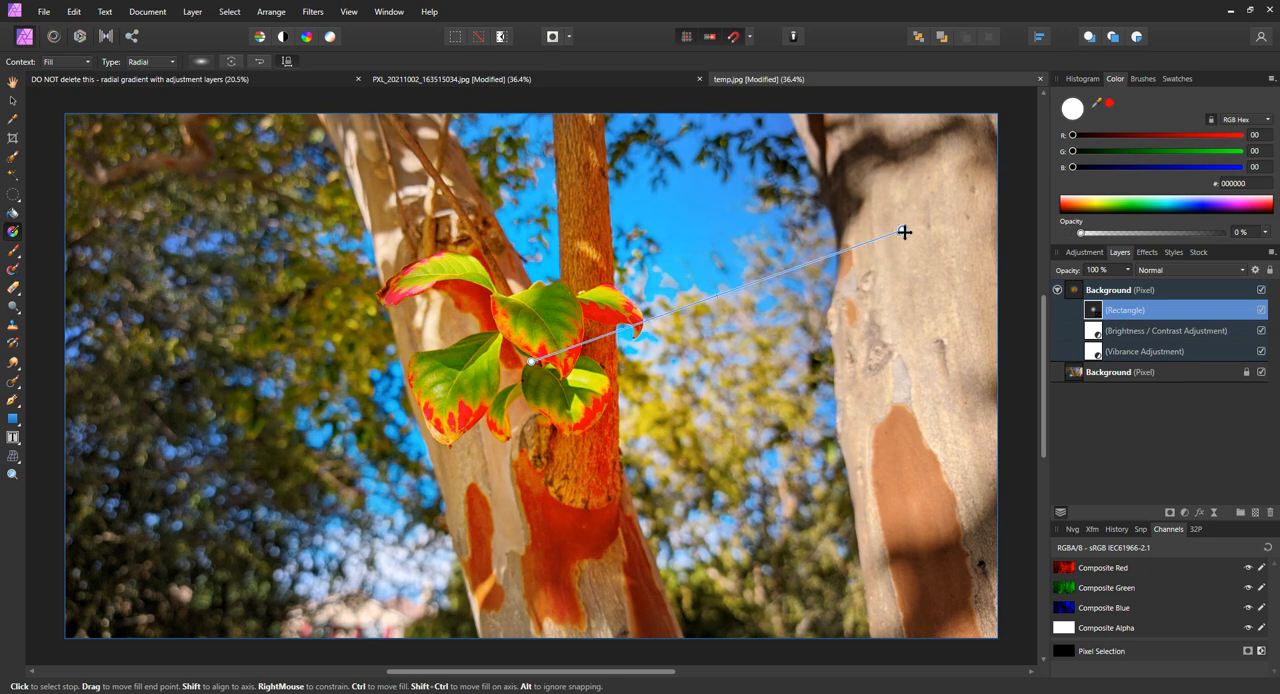
pyautogui.moveTo(905, 232); pyautogui.dragTo(687, 312)
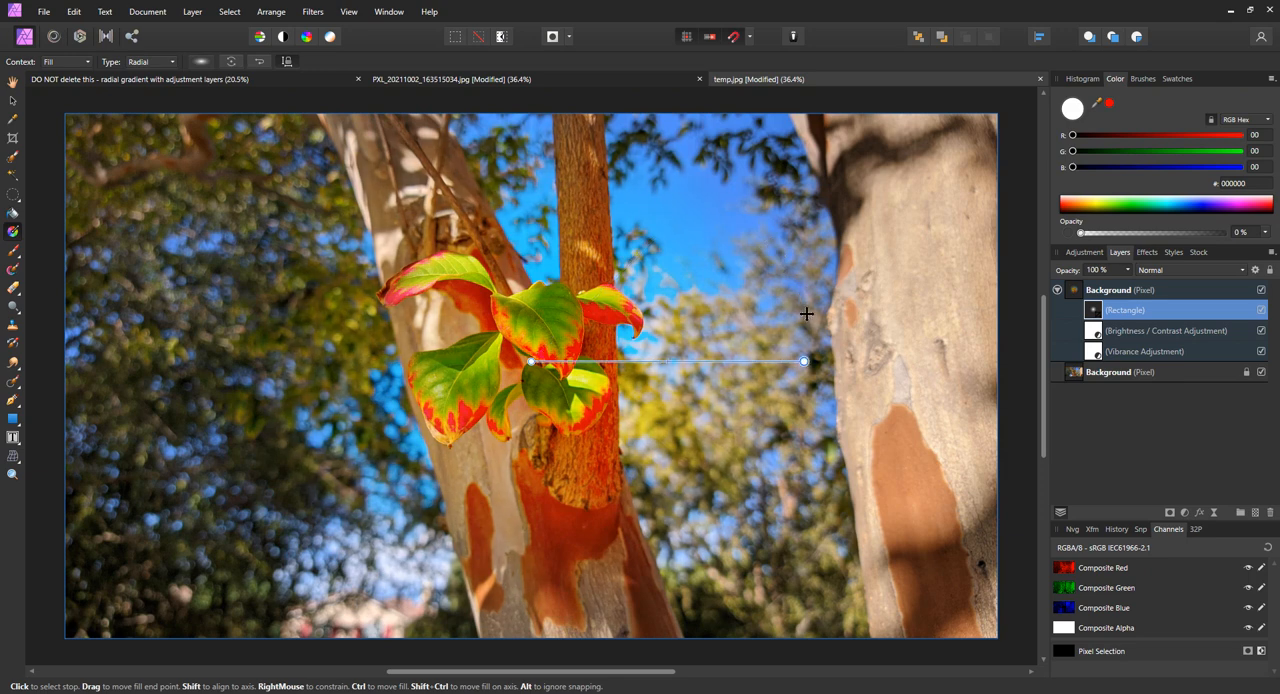
pyautogui.moveTo(804, 361); pyautogui.dragTo(712, 543)
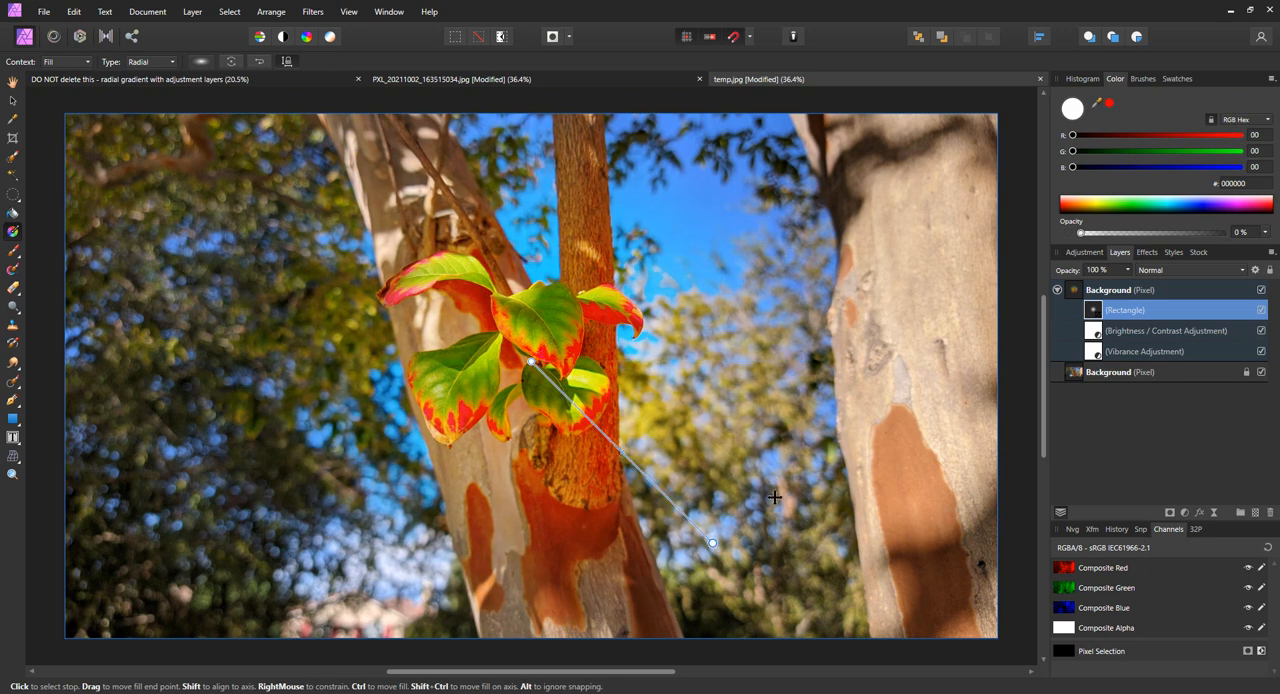
pyautogui.moveTo(712, 542); pyautogui.dragTo(801, 361)
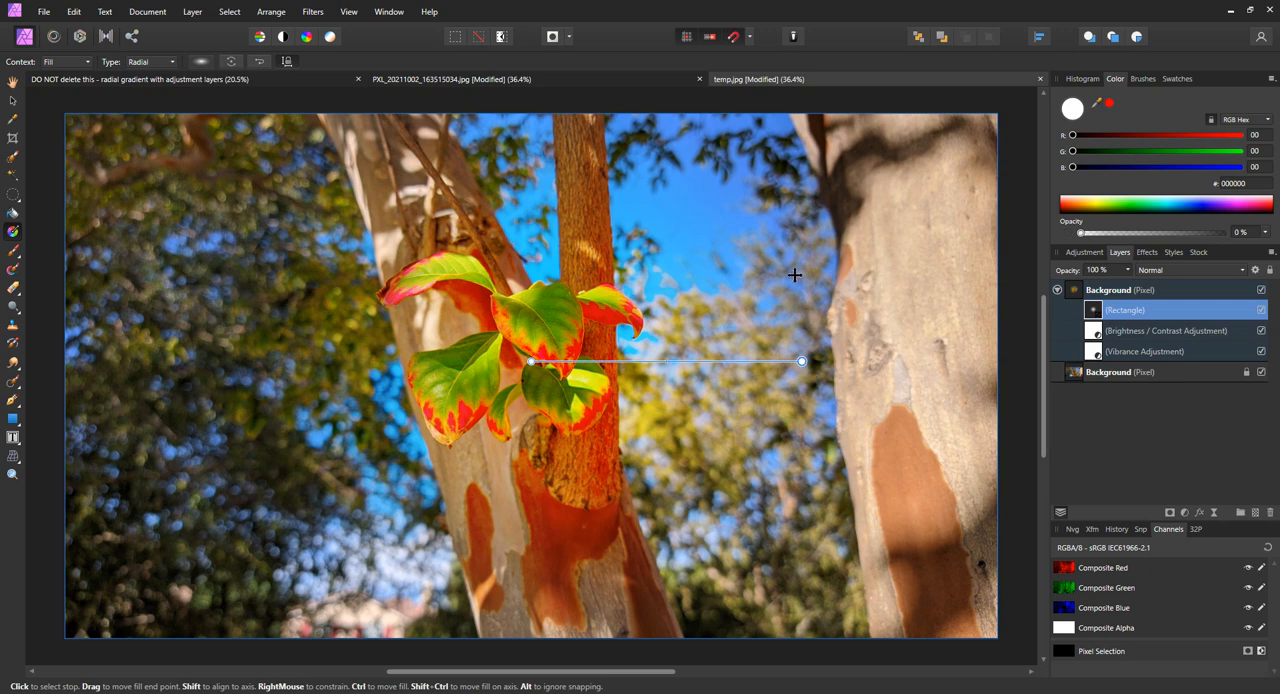
pyautogui.moveTo(802, 361); pyautogui.dragTo(719, 173)
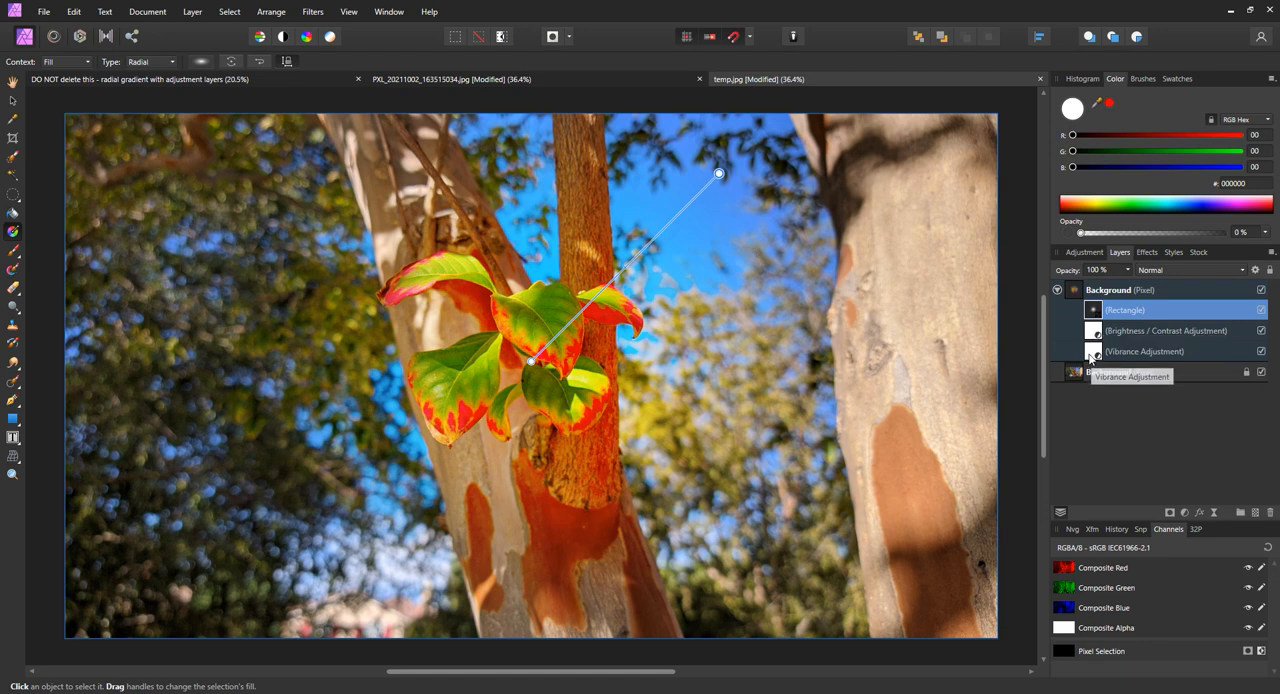
pyautogui.click(1145, 351)
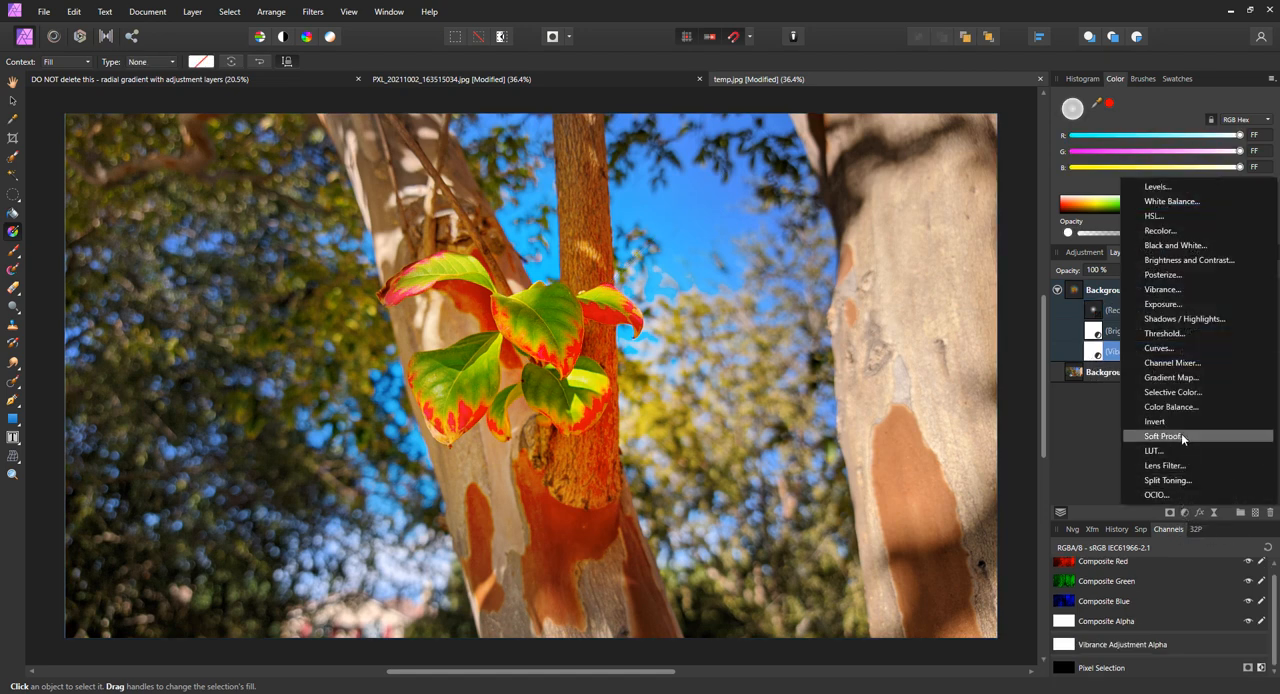
pyautogui.moveTo(1160, 377)
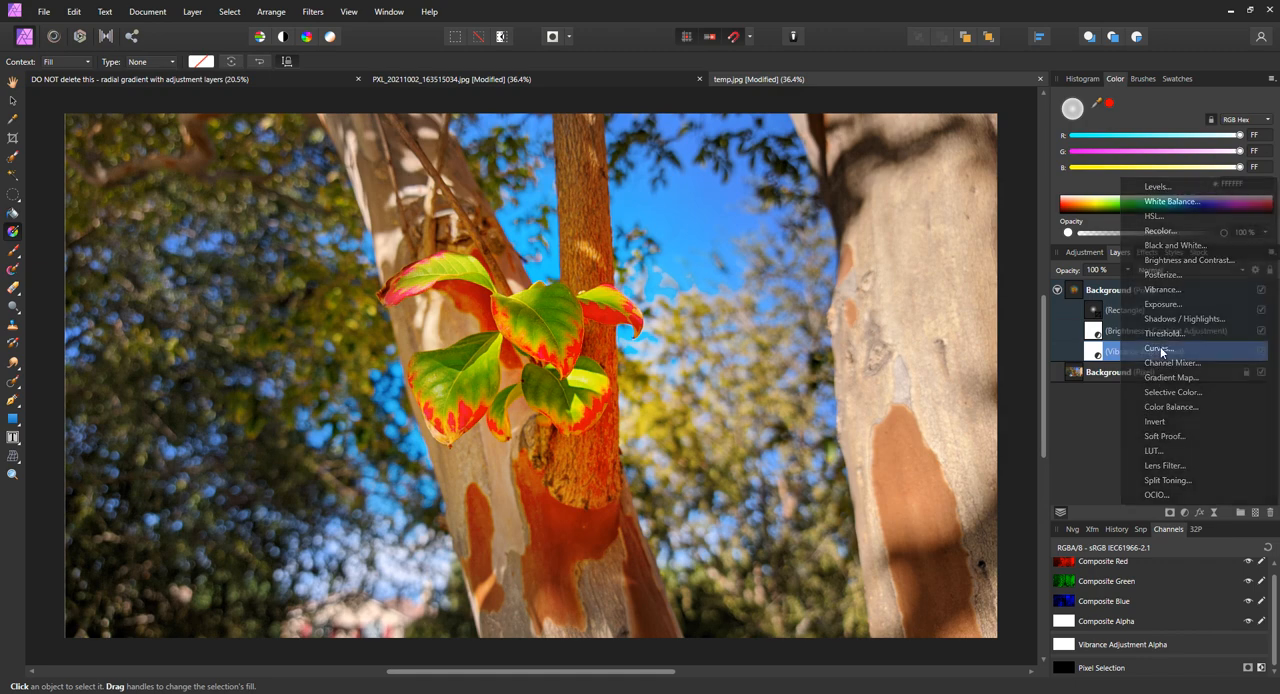
# Step: Add a Curves layer, nest it in the Background group, and bow its curve slightly down
pyautogui.click(1159, 348)
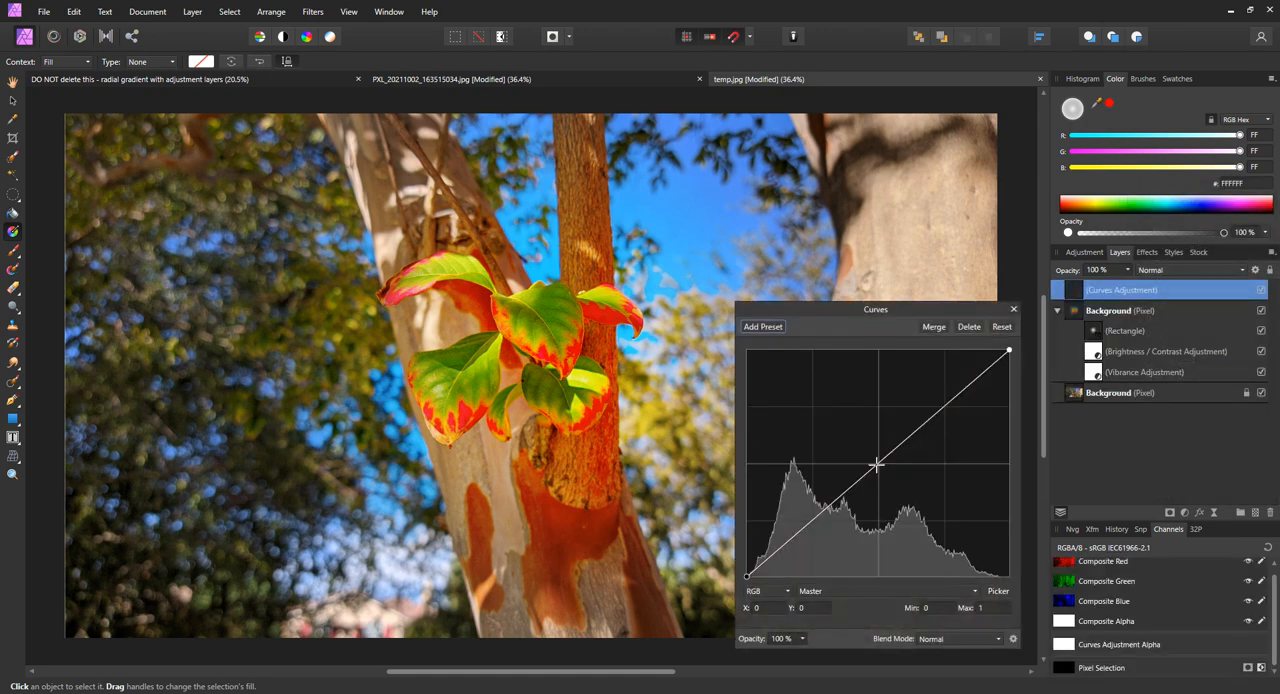
pyautogui.moveTo(875, 465); pyautogui.dragTo(920, 513)
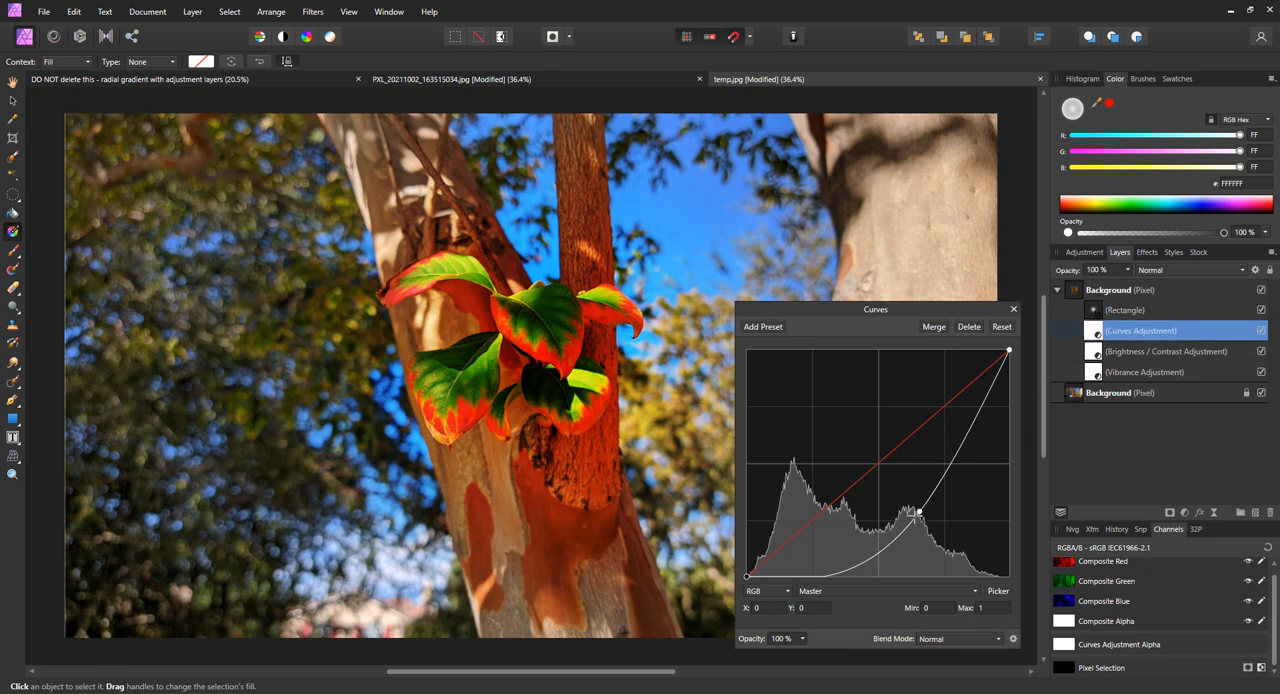
pyautogui.moveTo(918, 512); pyautogui.dragTo(919, 518)
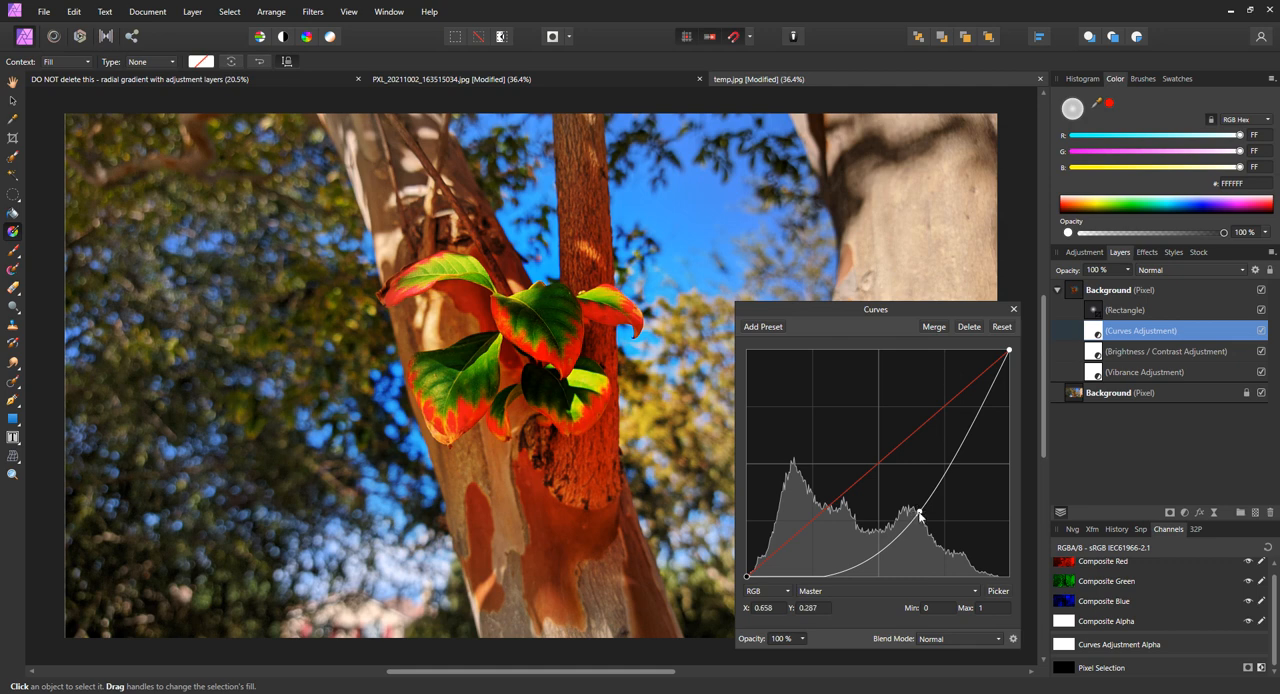
pyautogui.moveTo(918, 516); pyautogui.dragTo(818, 437)
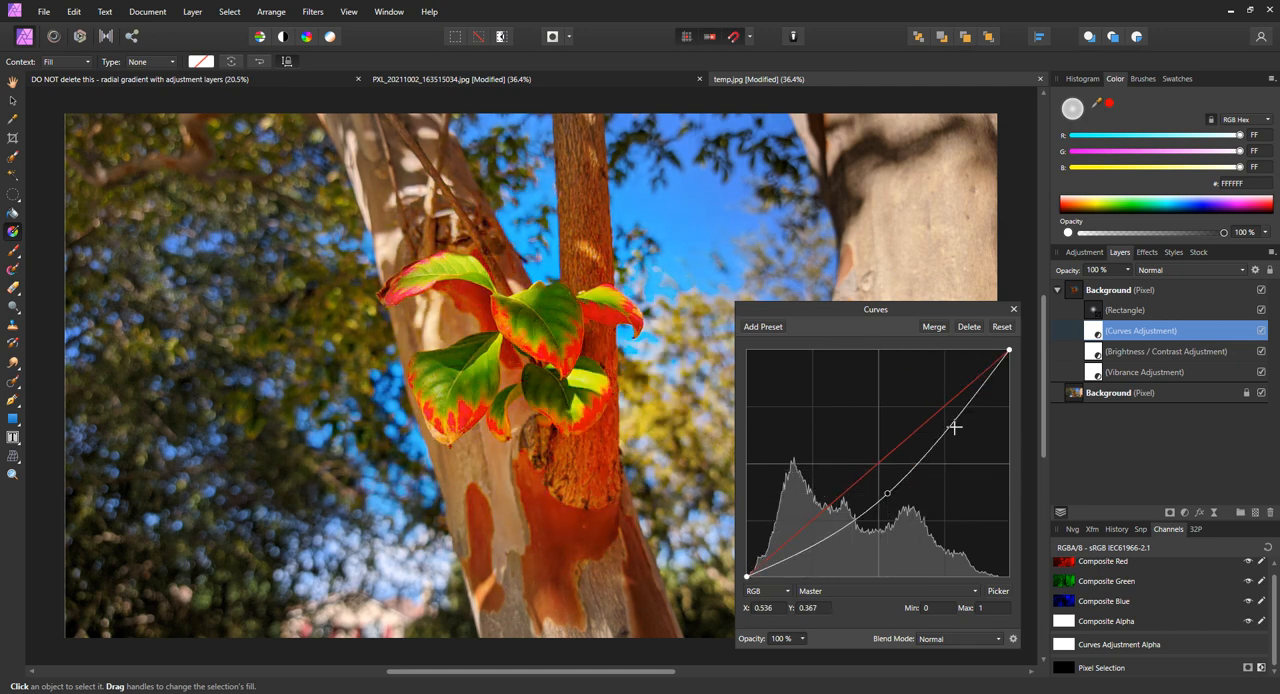
pyautogui.click(1001, 326)
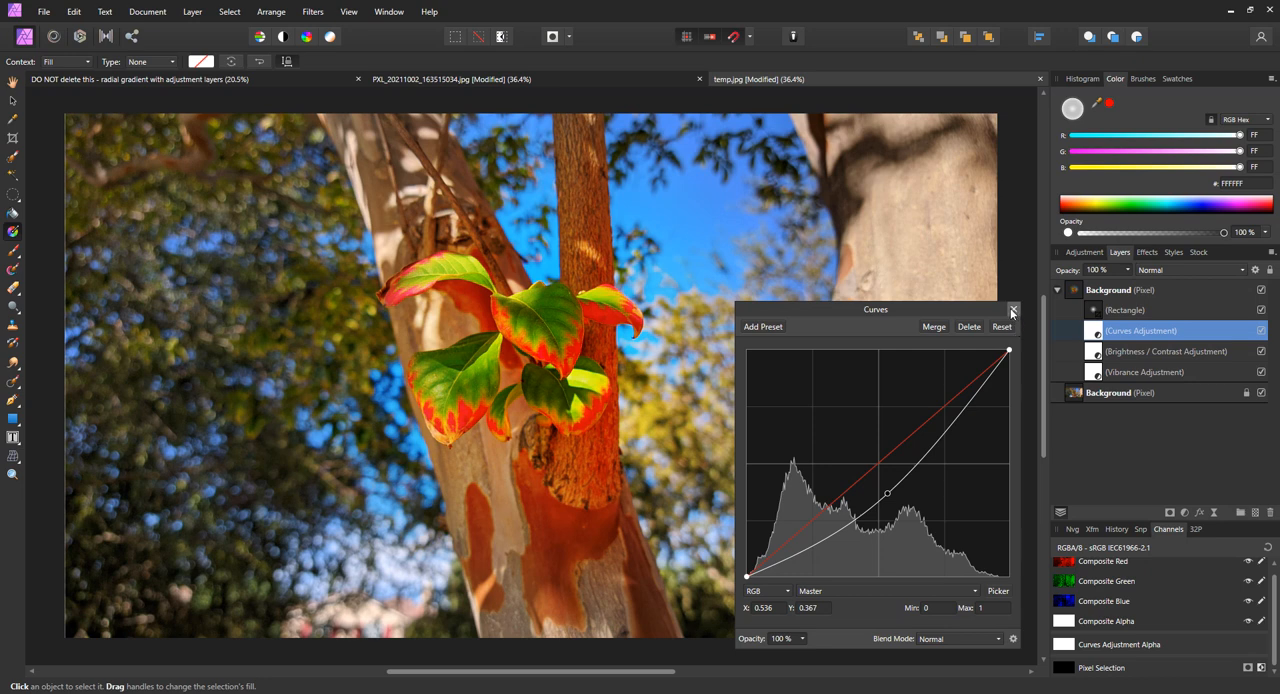
pyautogui.click(1012, 309)
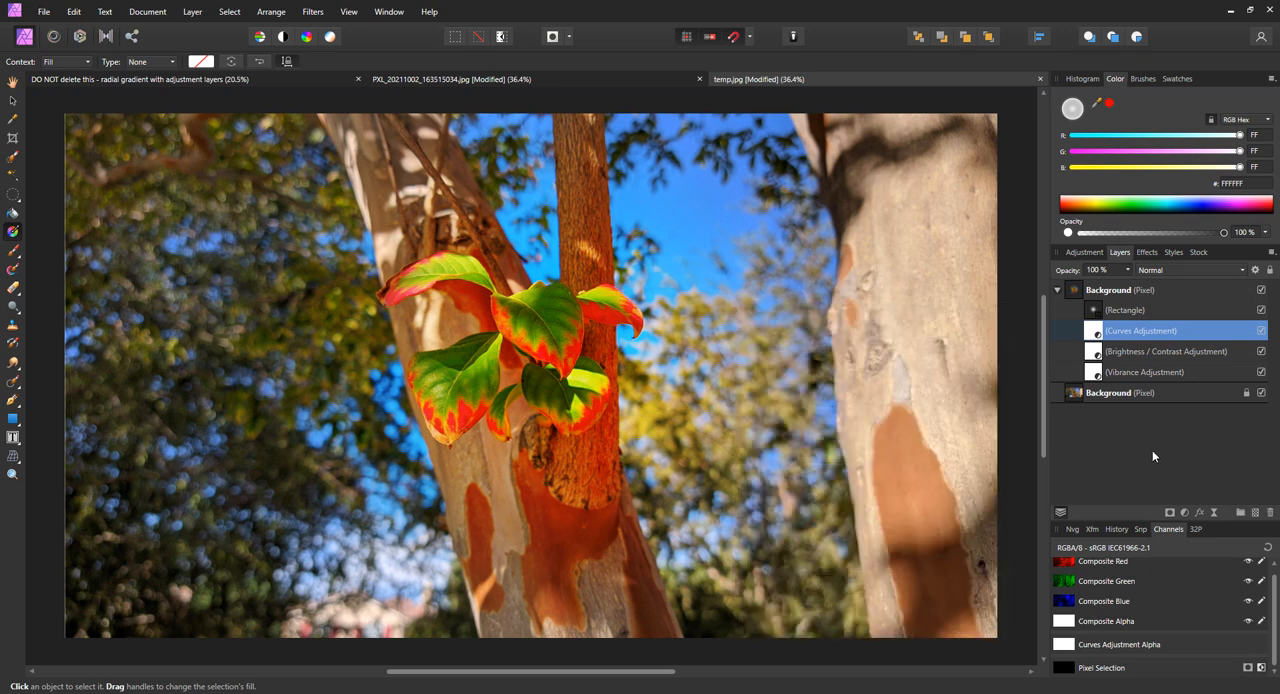
pyautogui.moveTo(1145, 456)
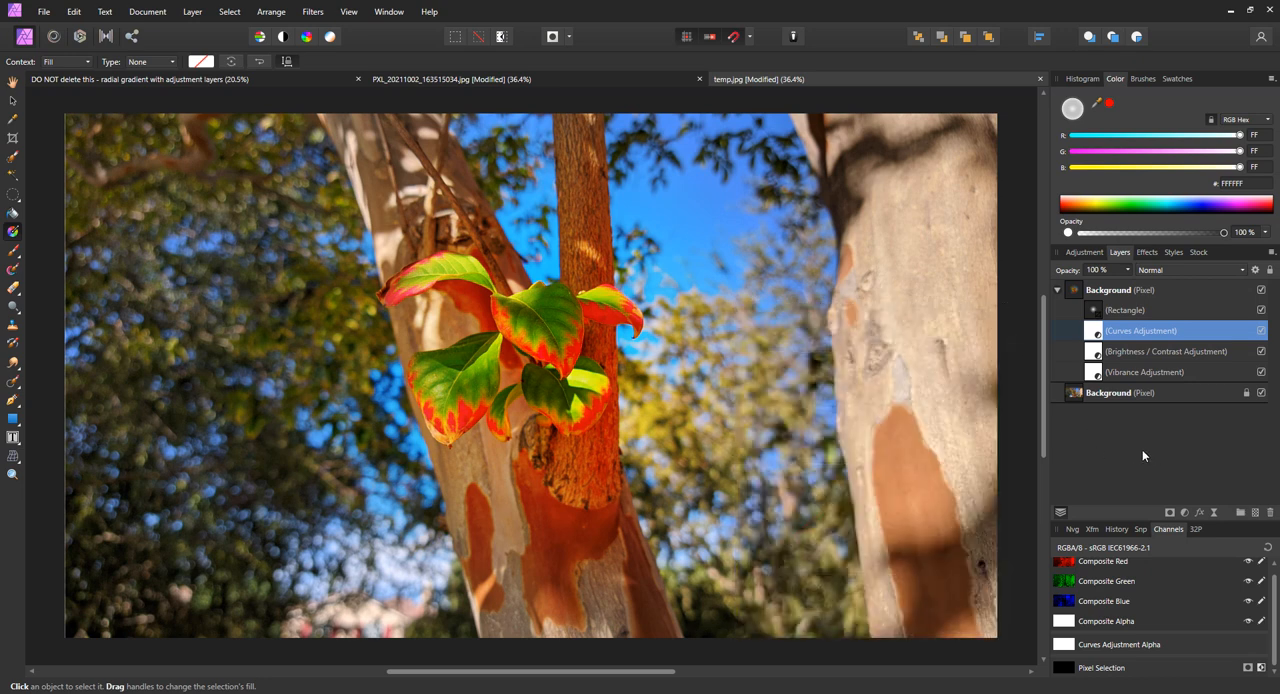